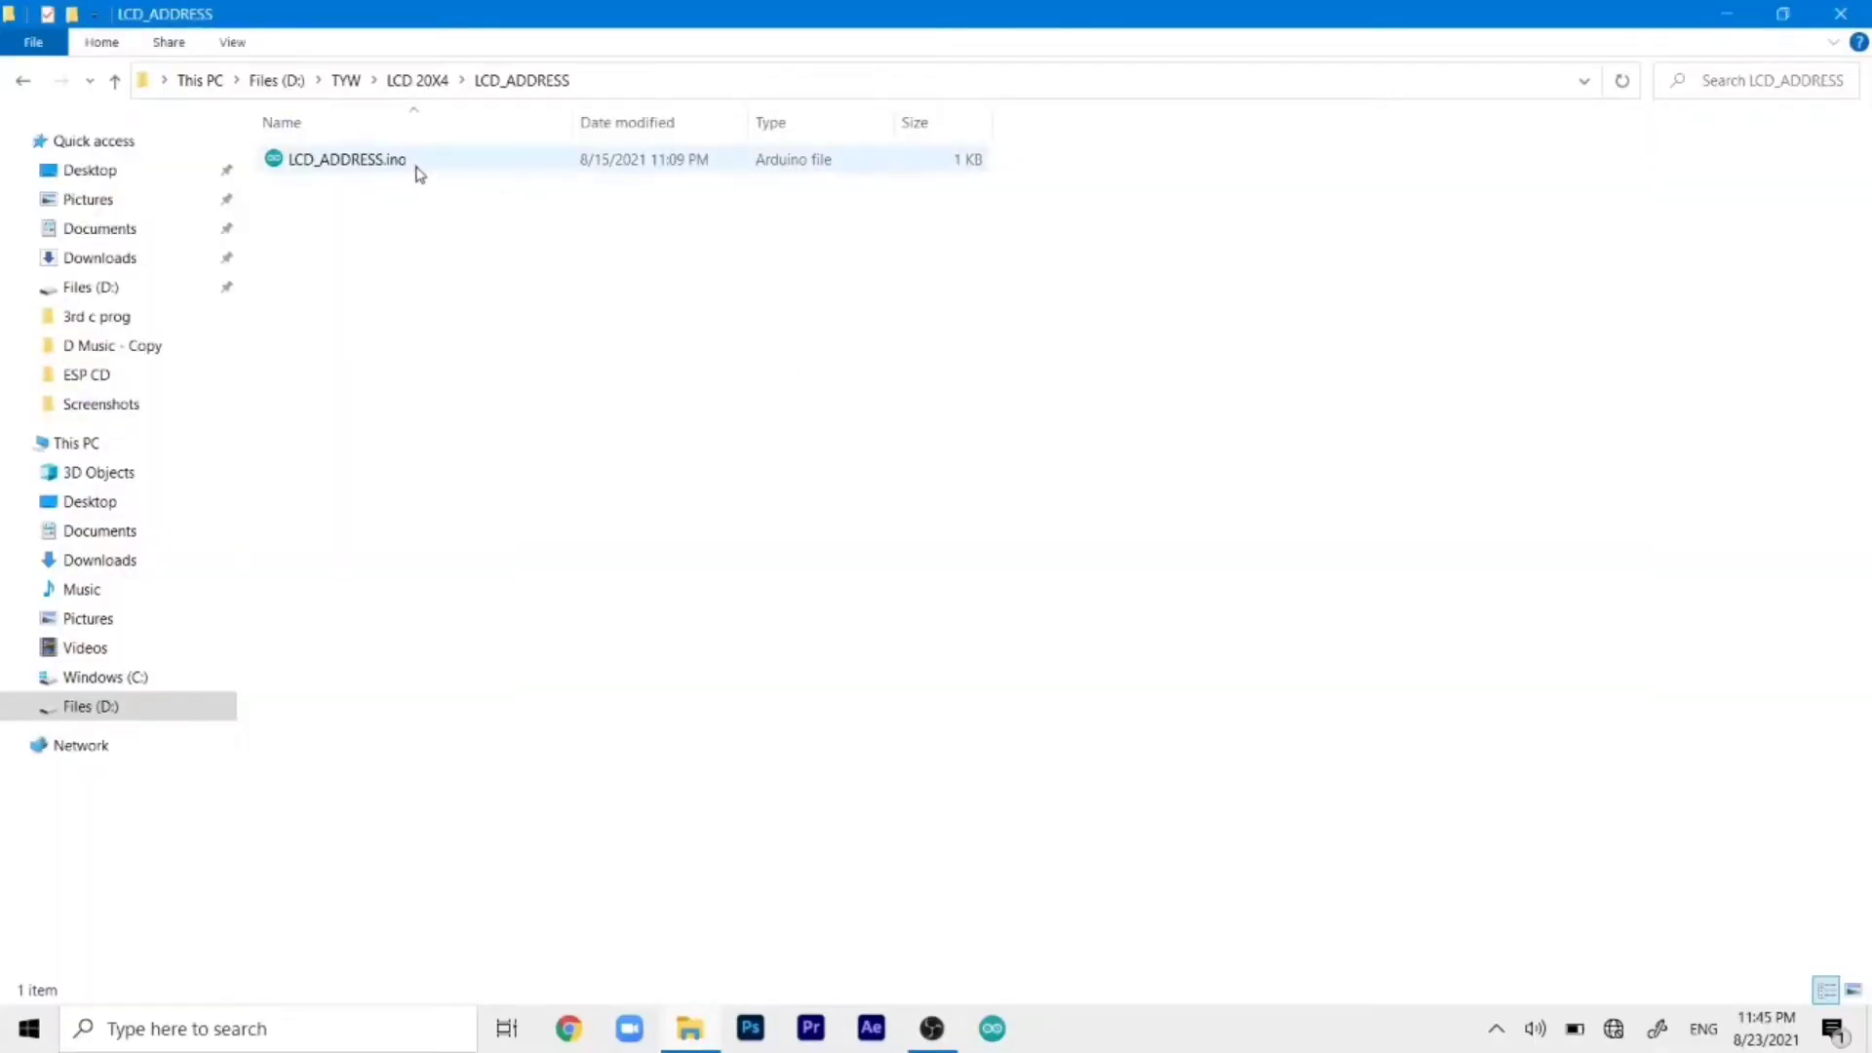
Open LCD_ADDRESS.ino from the LCD 20X4 folder in the Arduino IDE
double_click(347, 159)
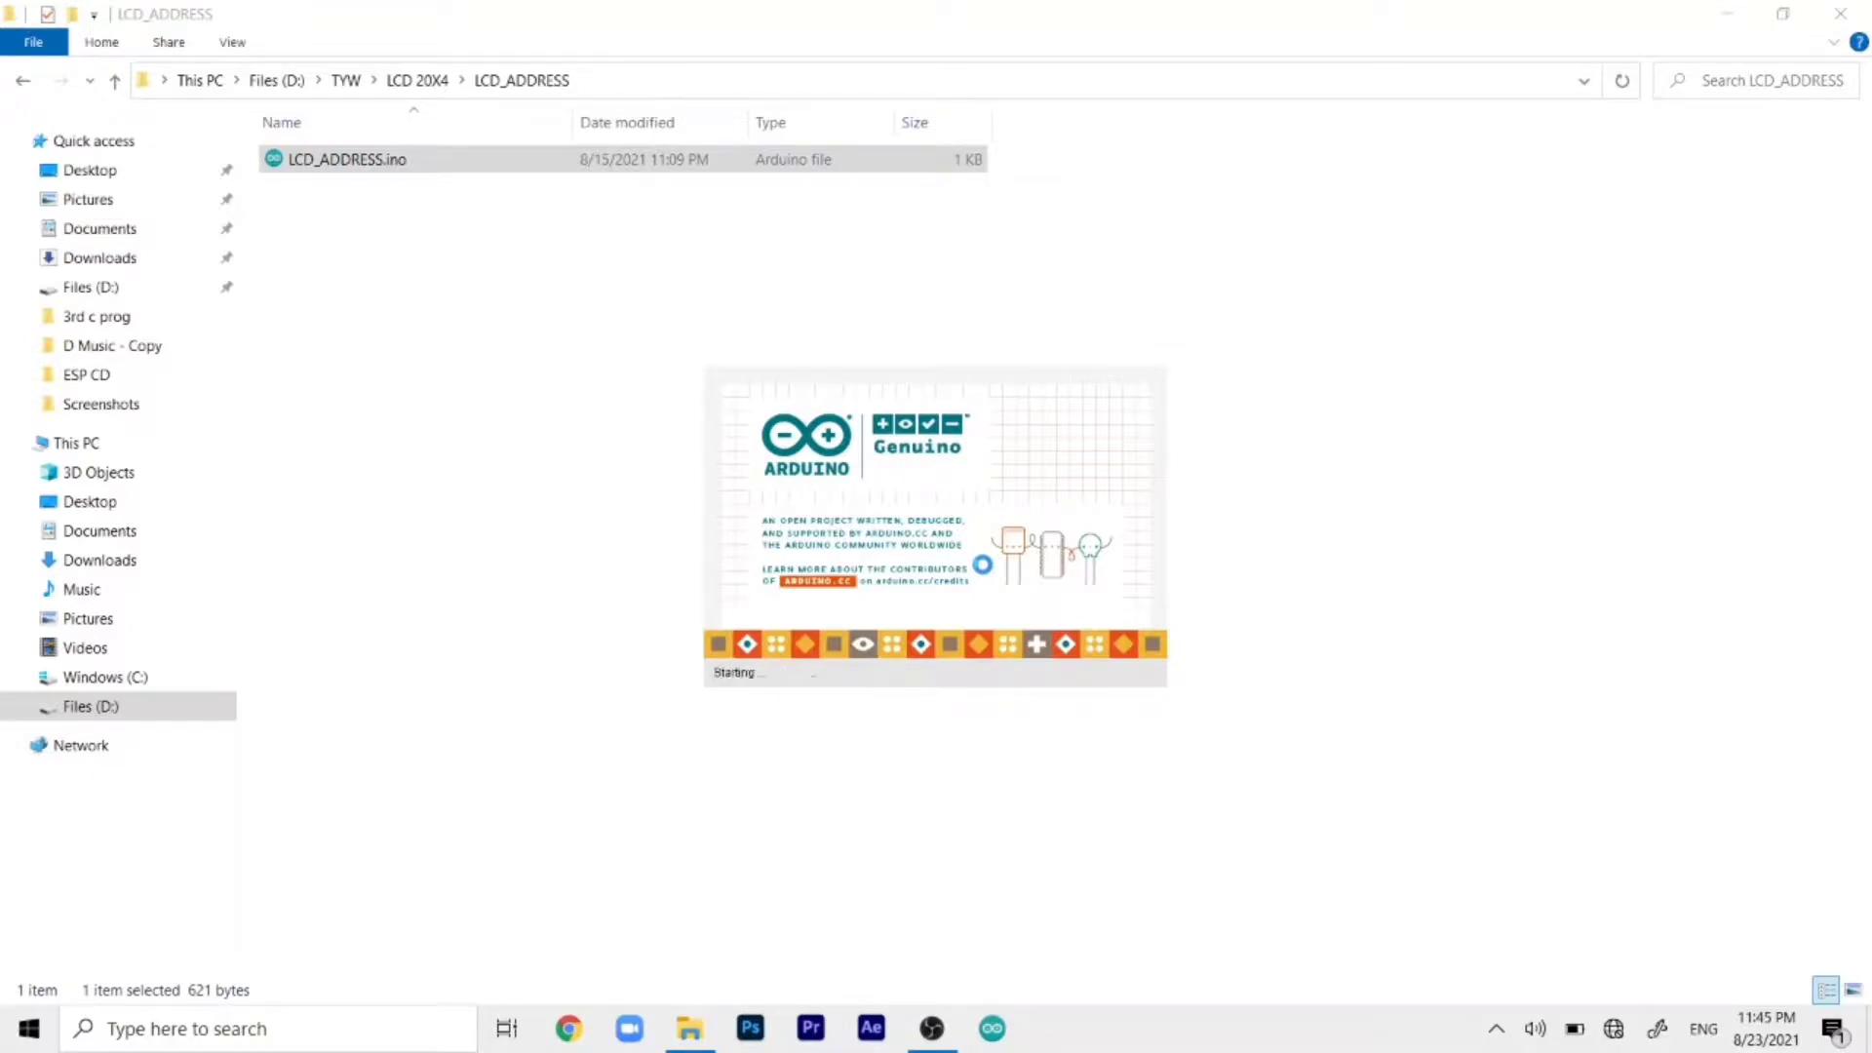
double_click(343, 158)
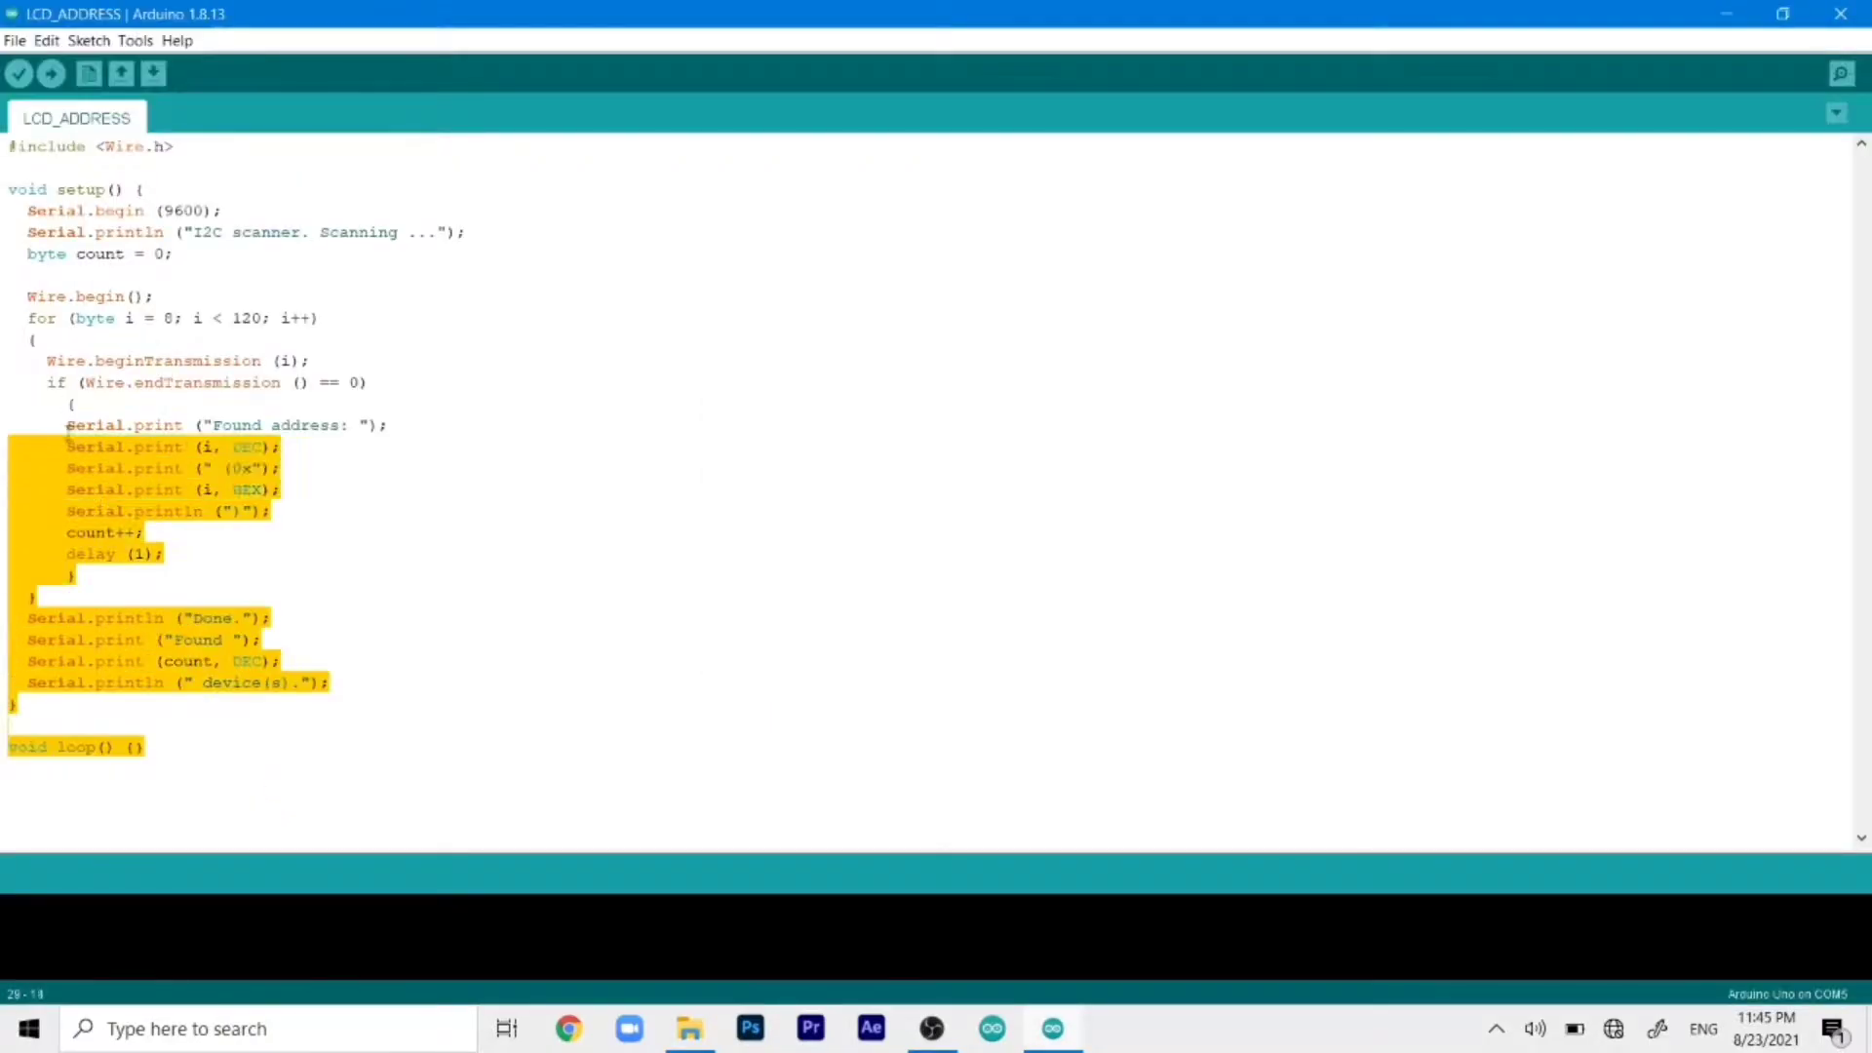
Keep Arduino Uno on COM5 selected and upload the I2C scanner sketch
left_click(140, 41)
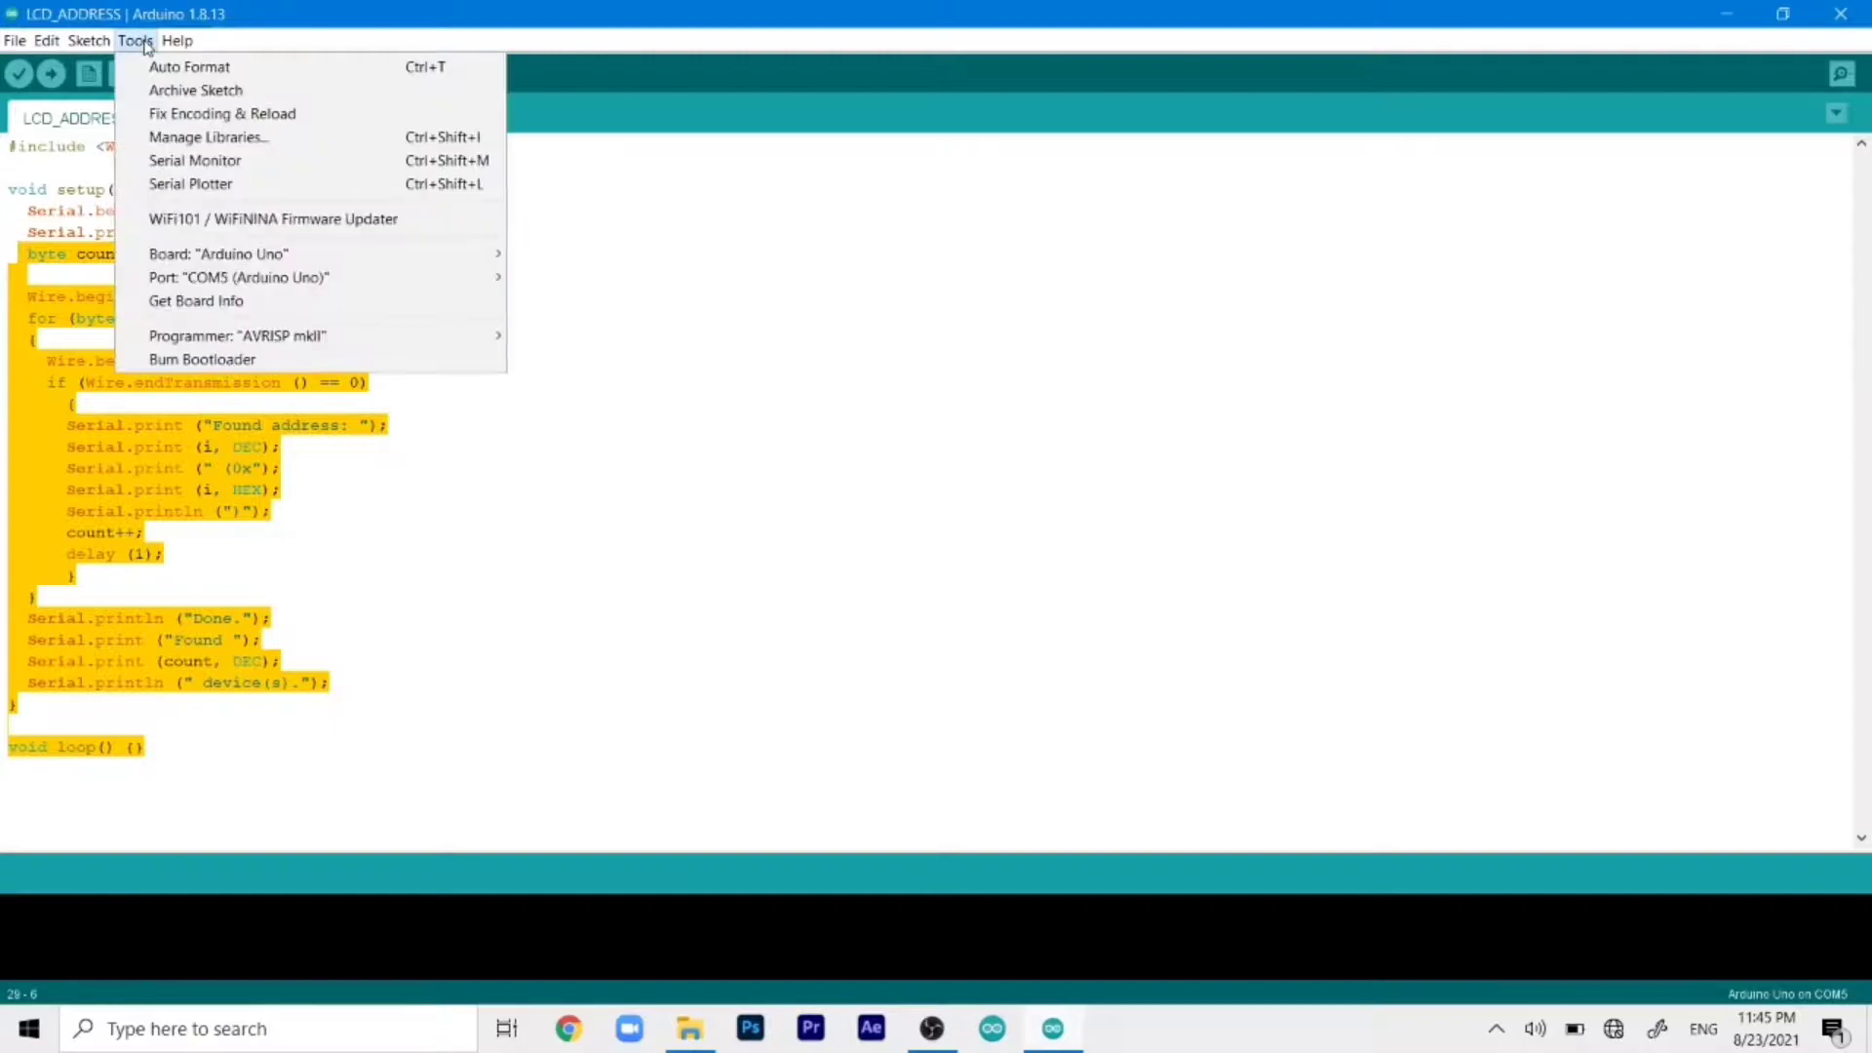
mouse_move(244, 253)
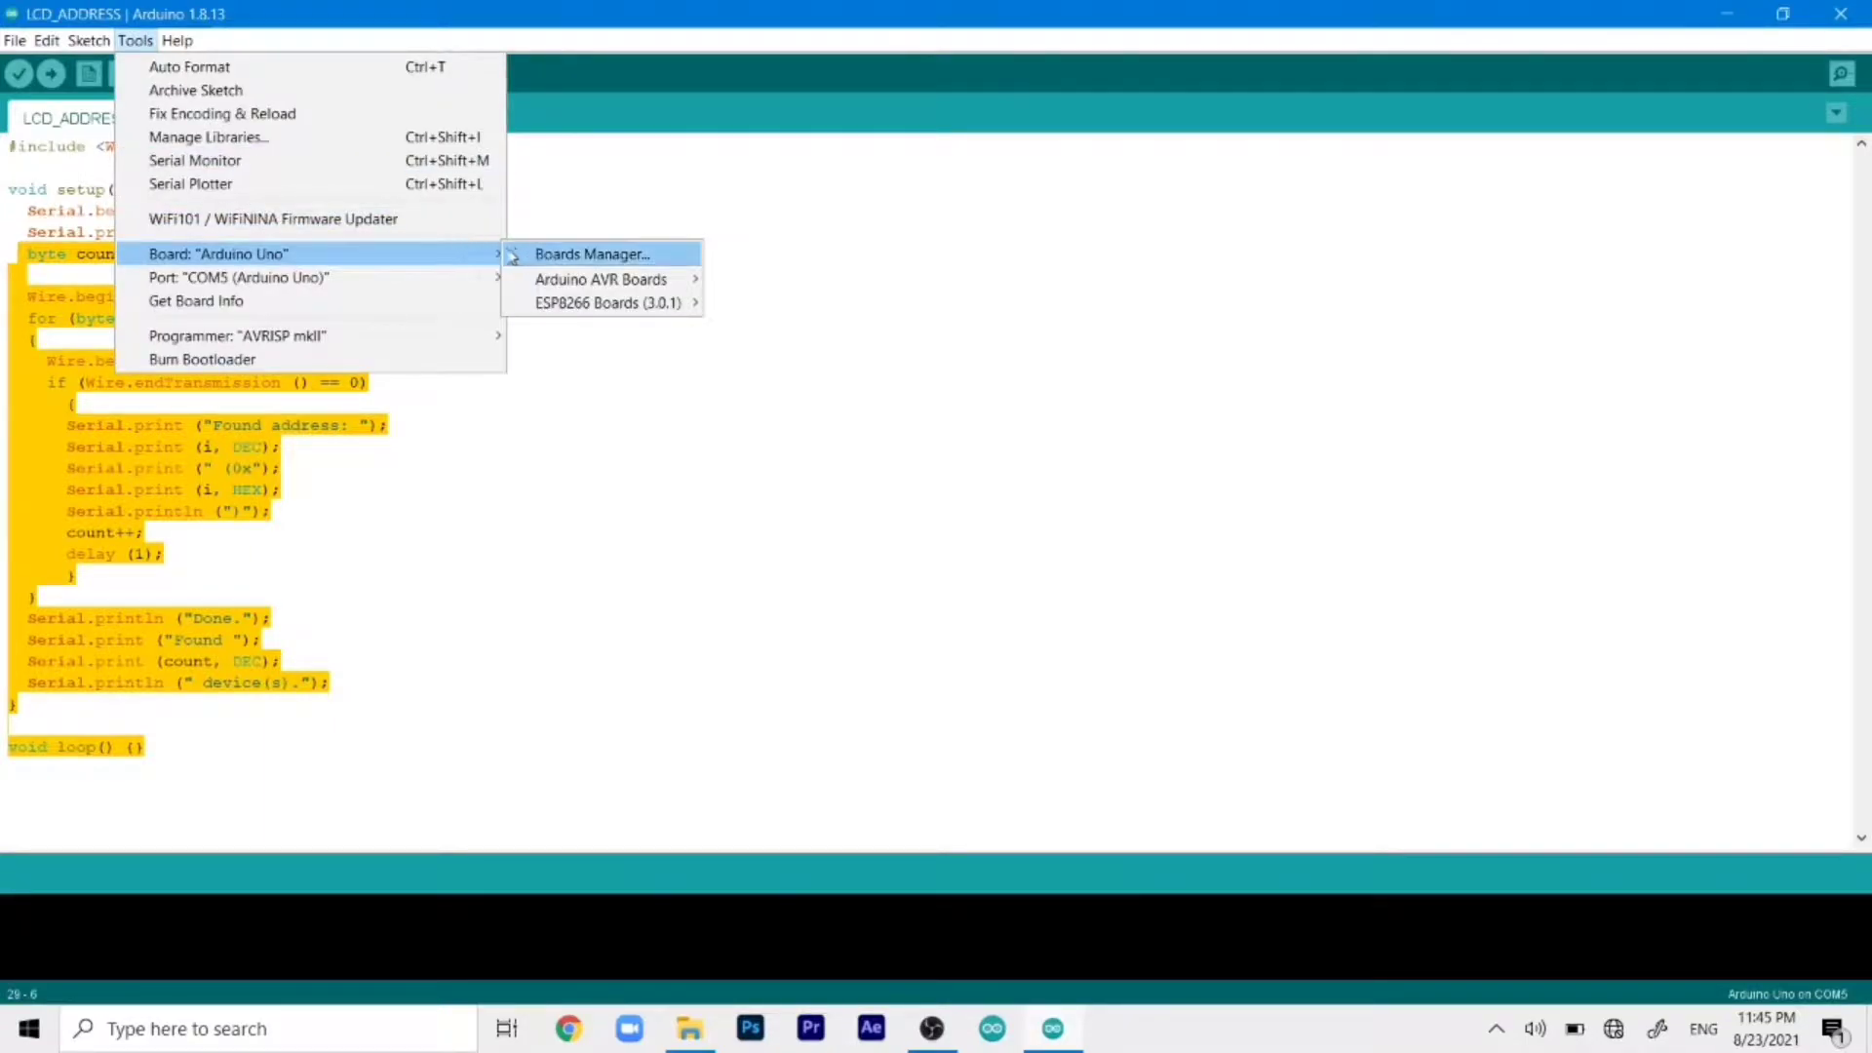
mouse_move(244, 277)
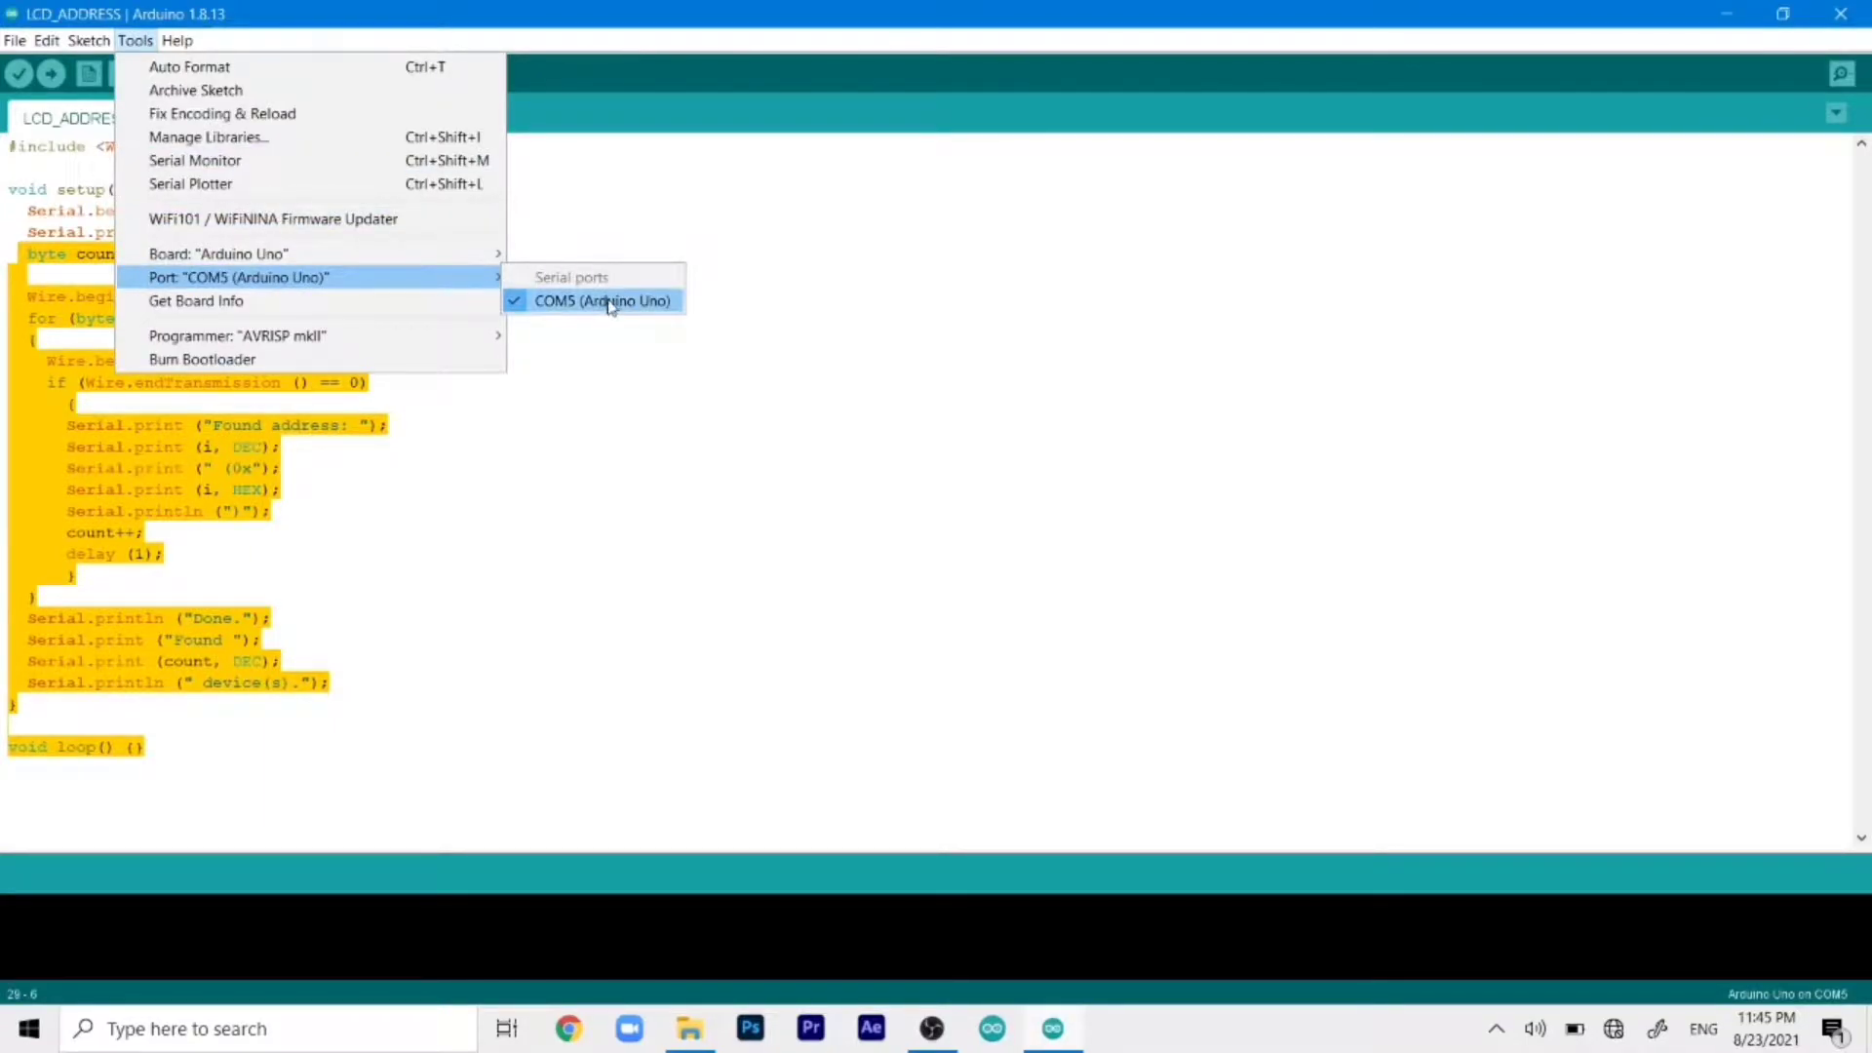
left_click(611, 301)
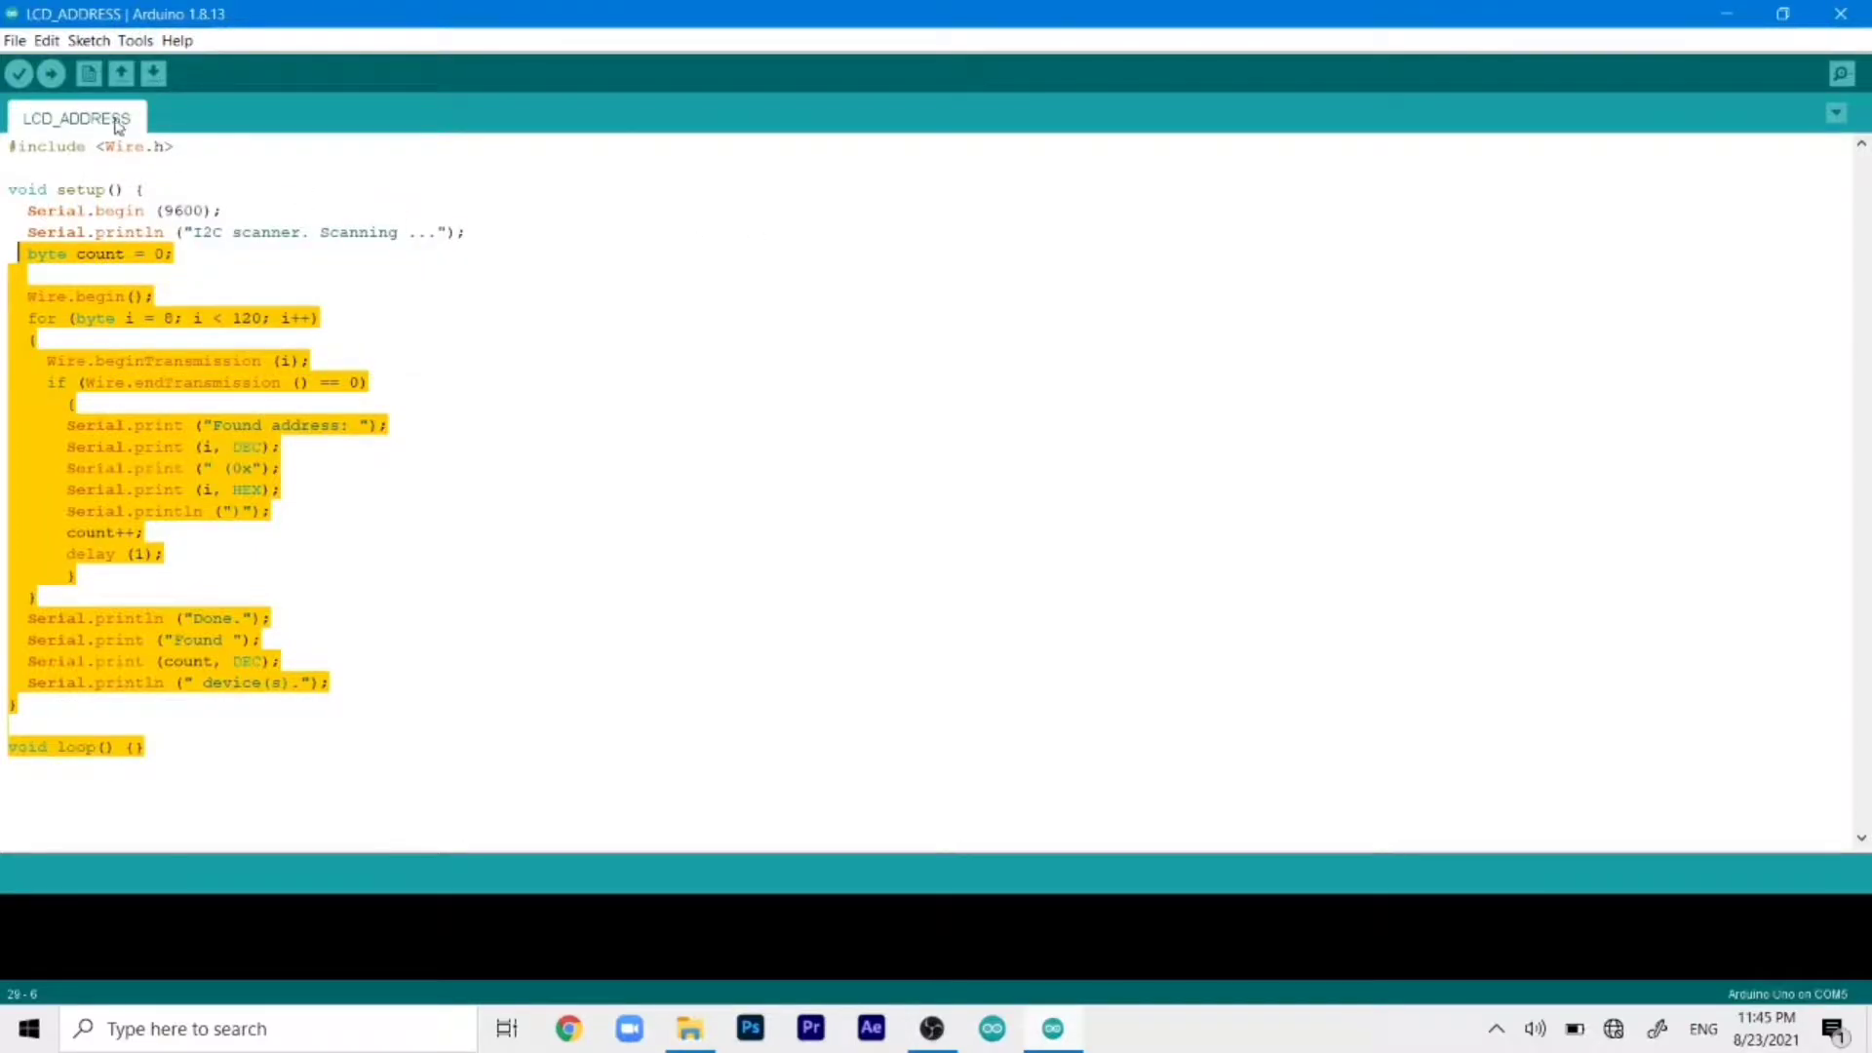
left_click(52, 76)
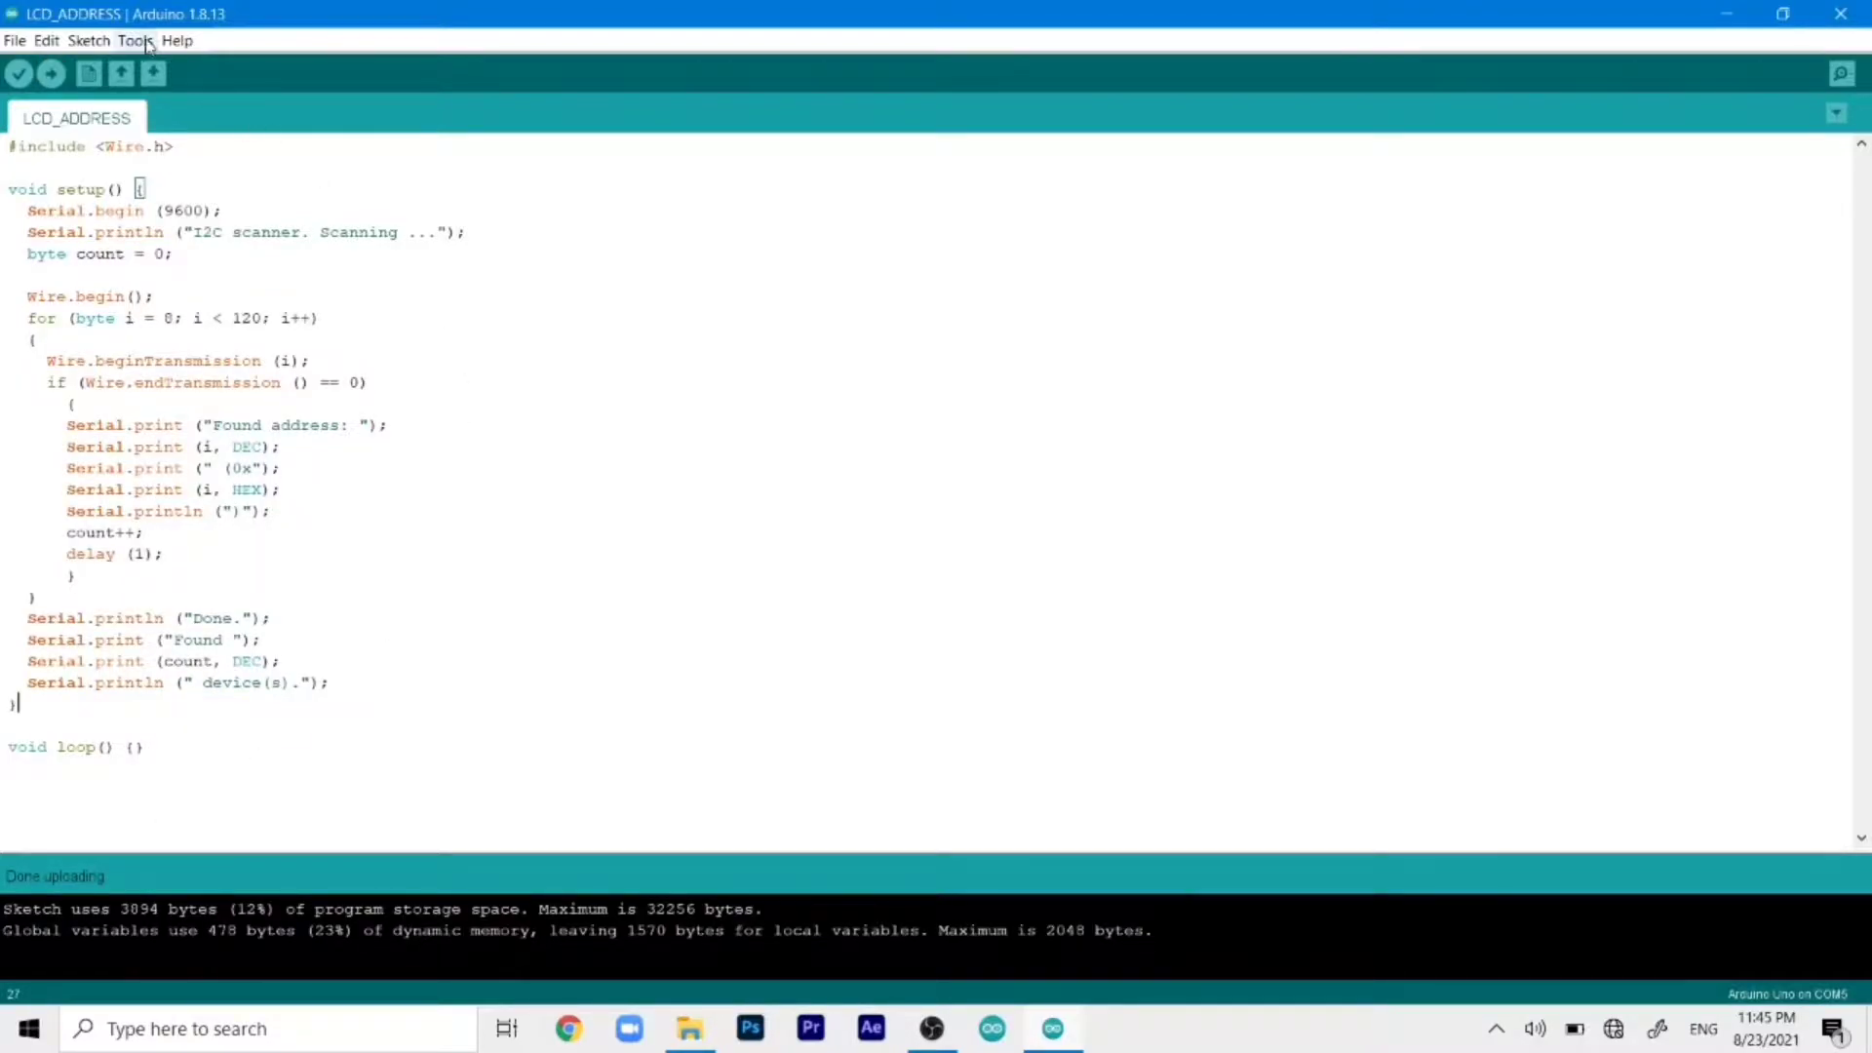
left_click(134, 41)
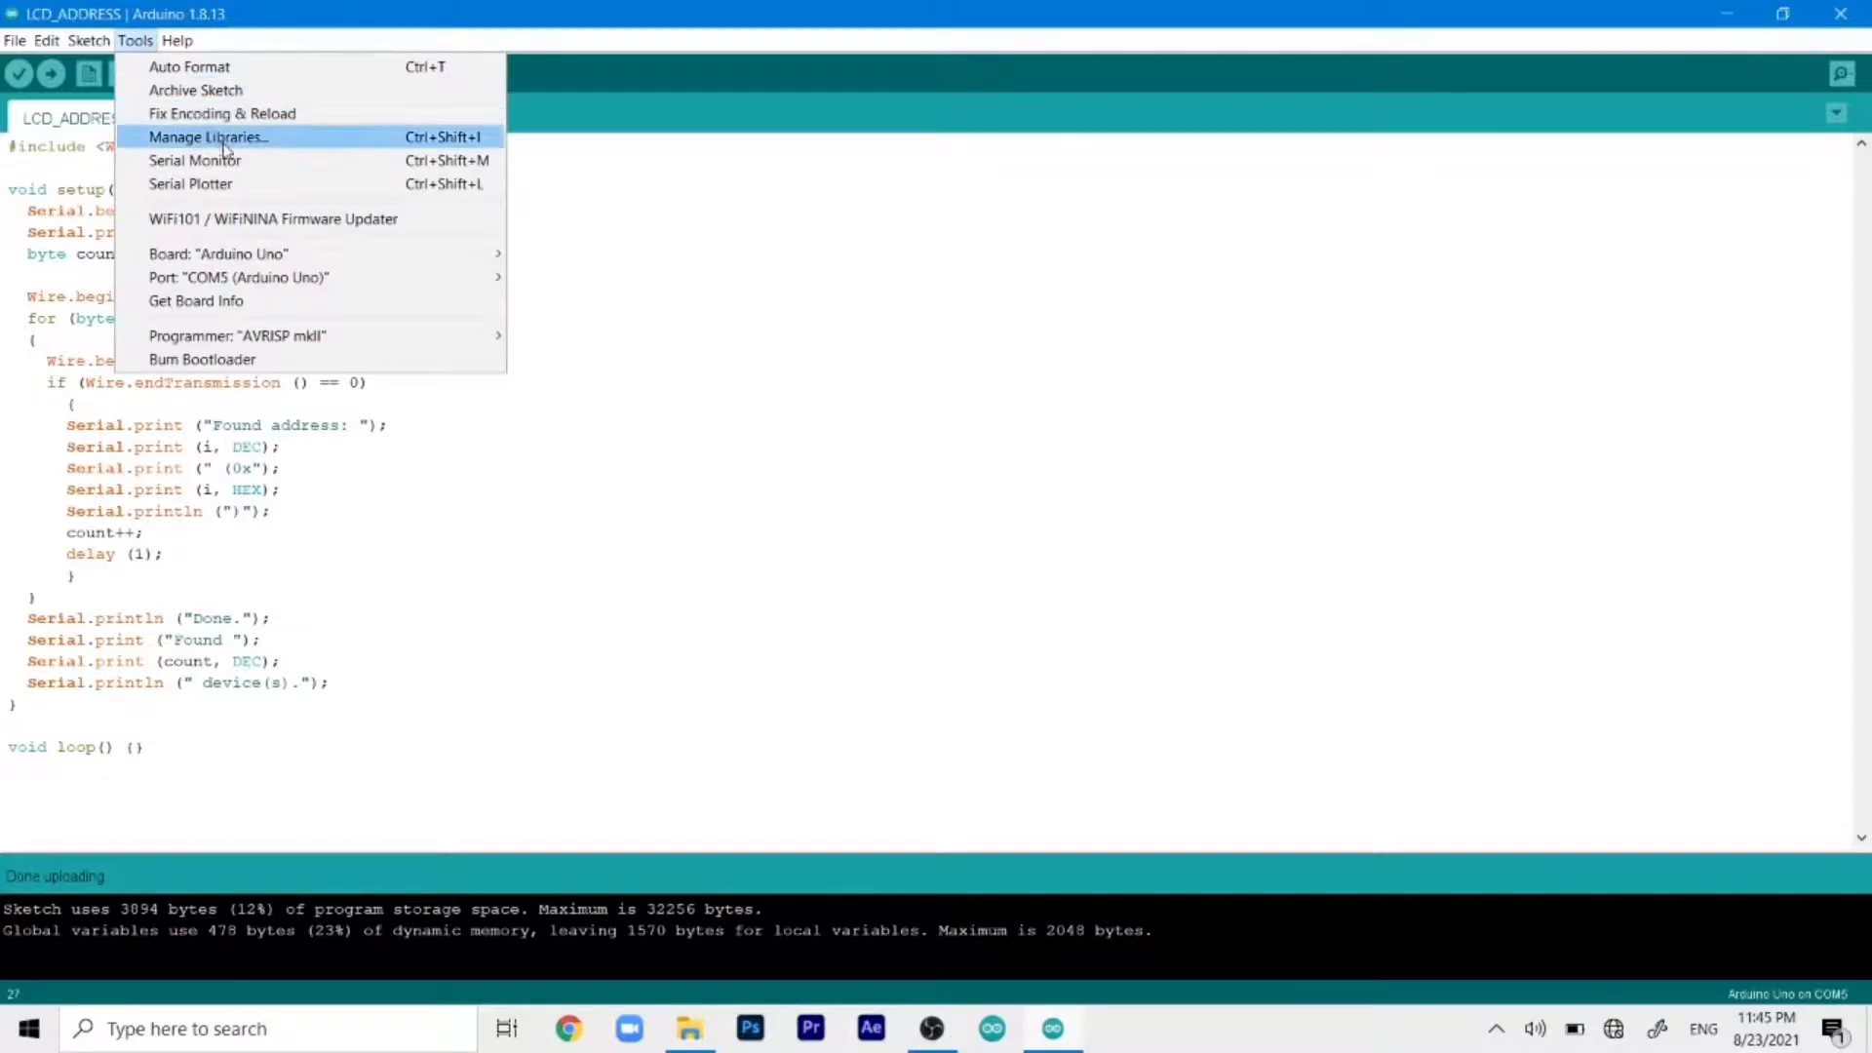
left_click(195, 161)
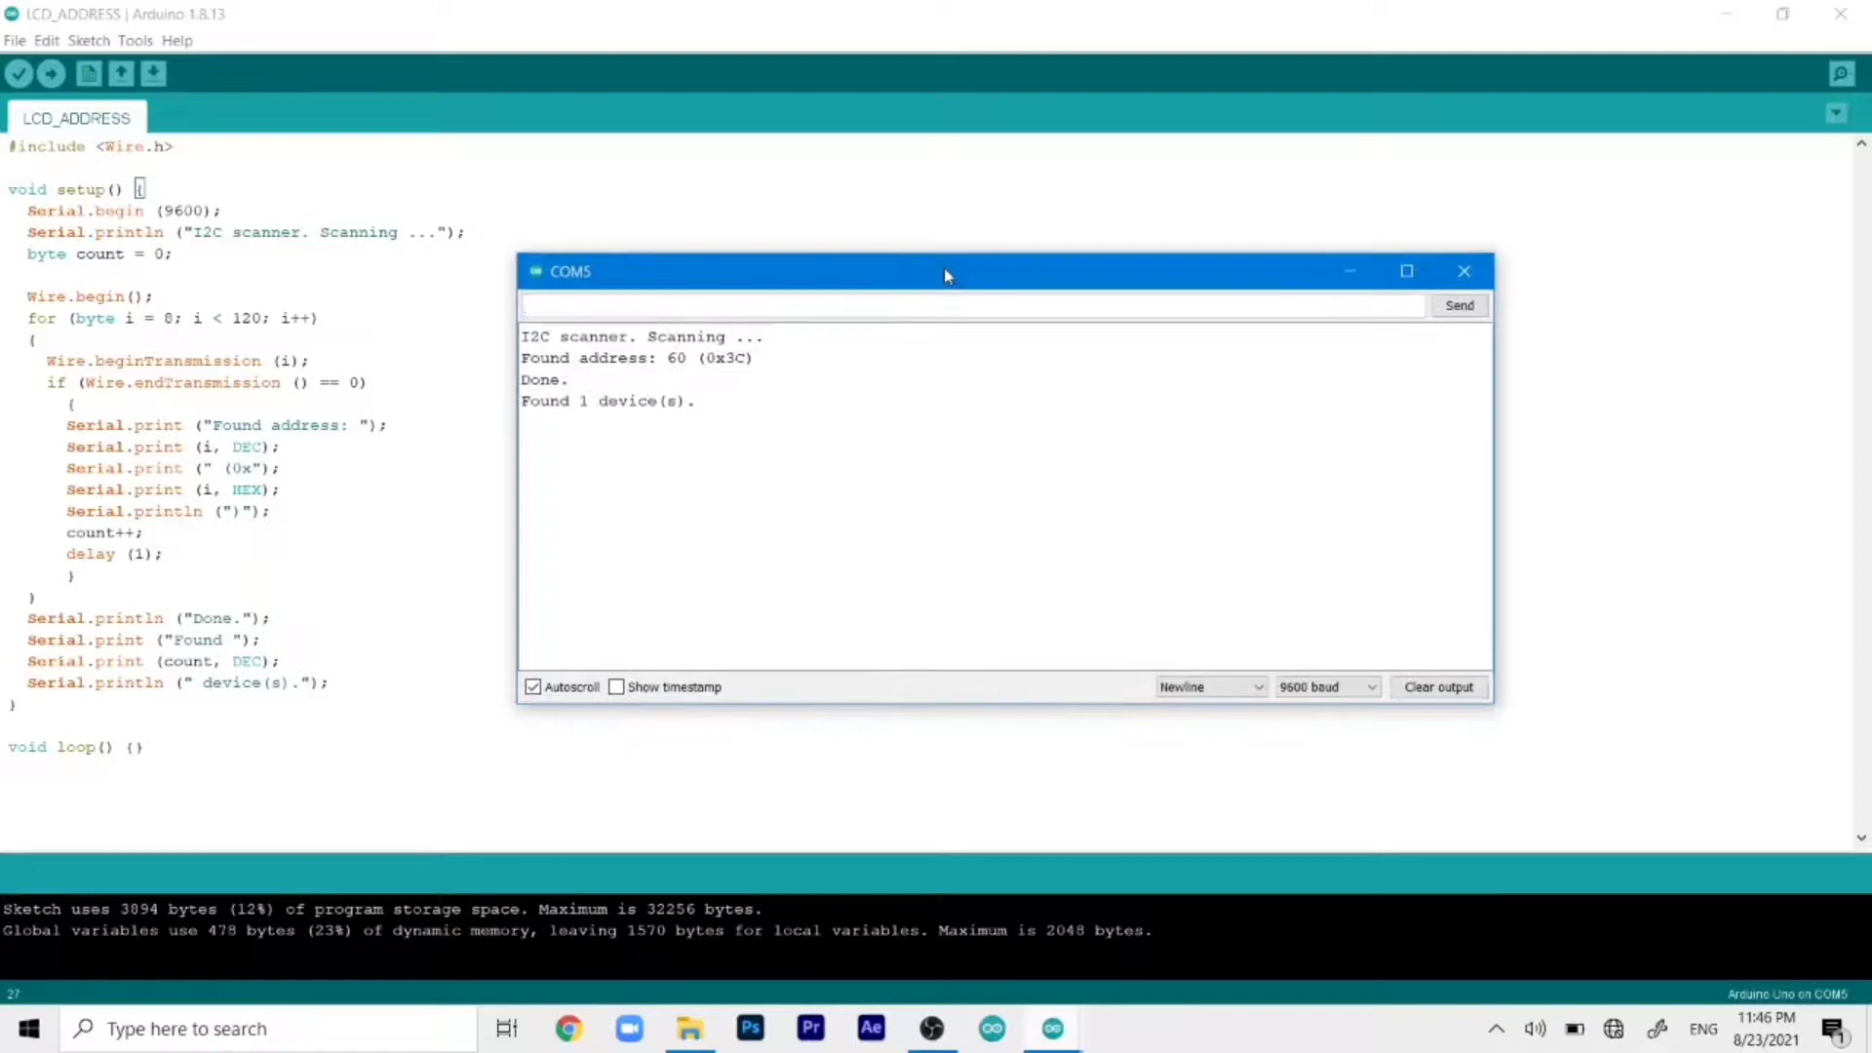
mouse_move(702, 364)
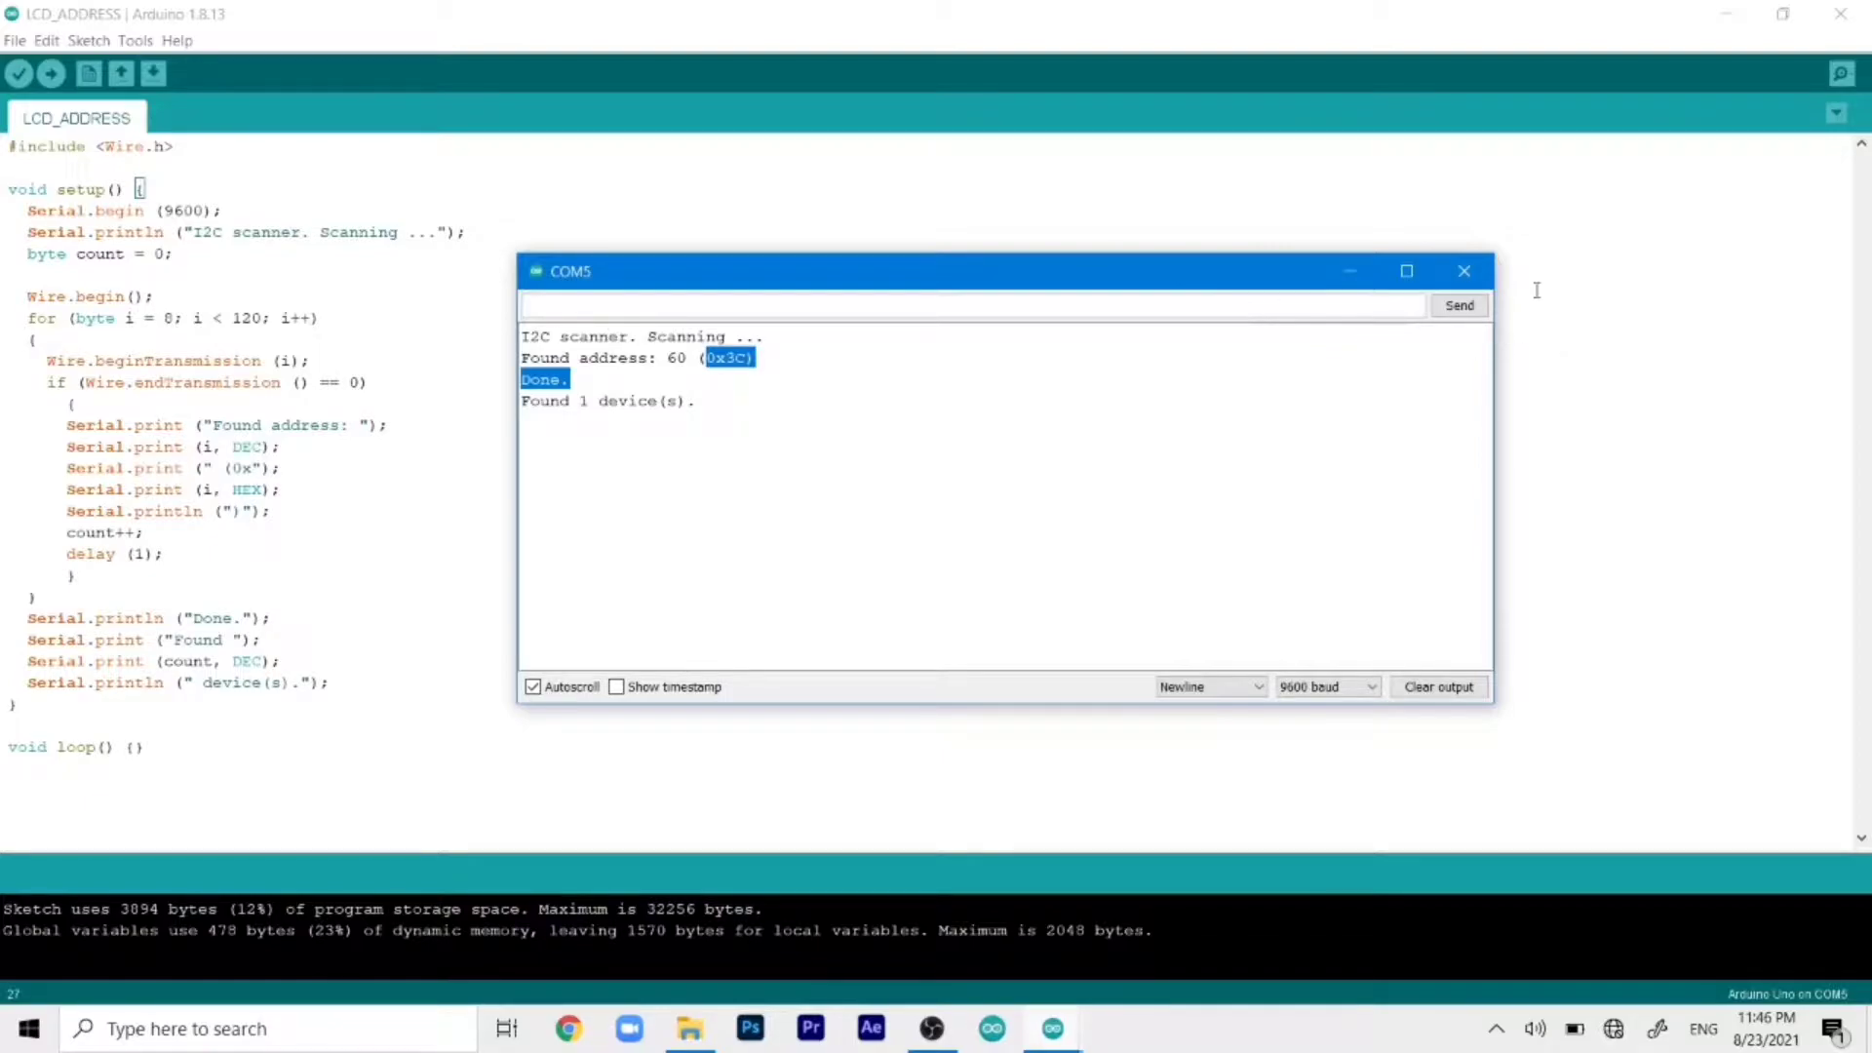
left_click(1464, 270)
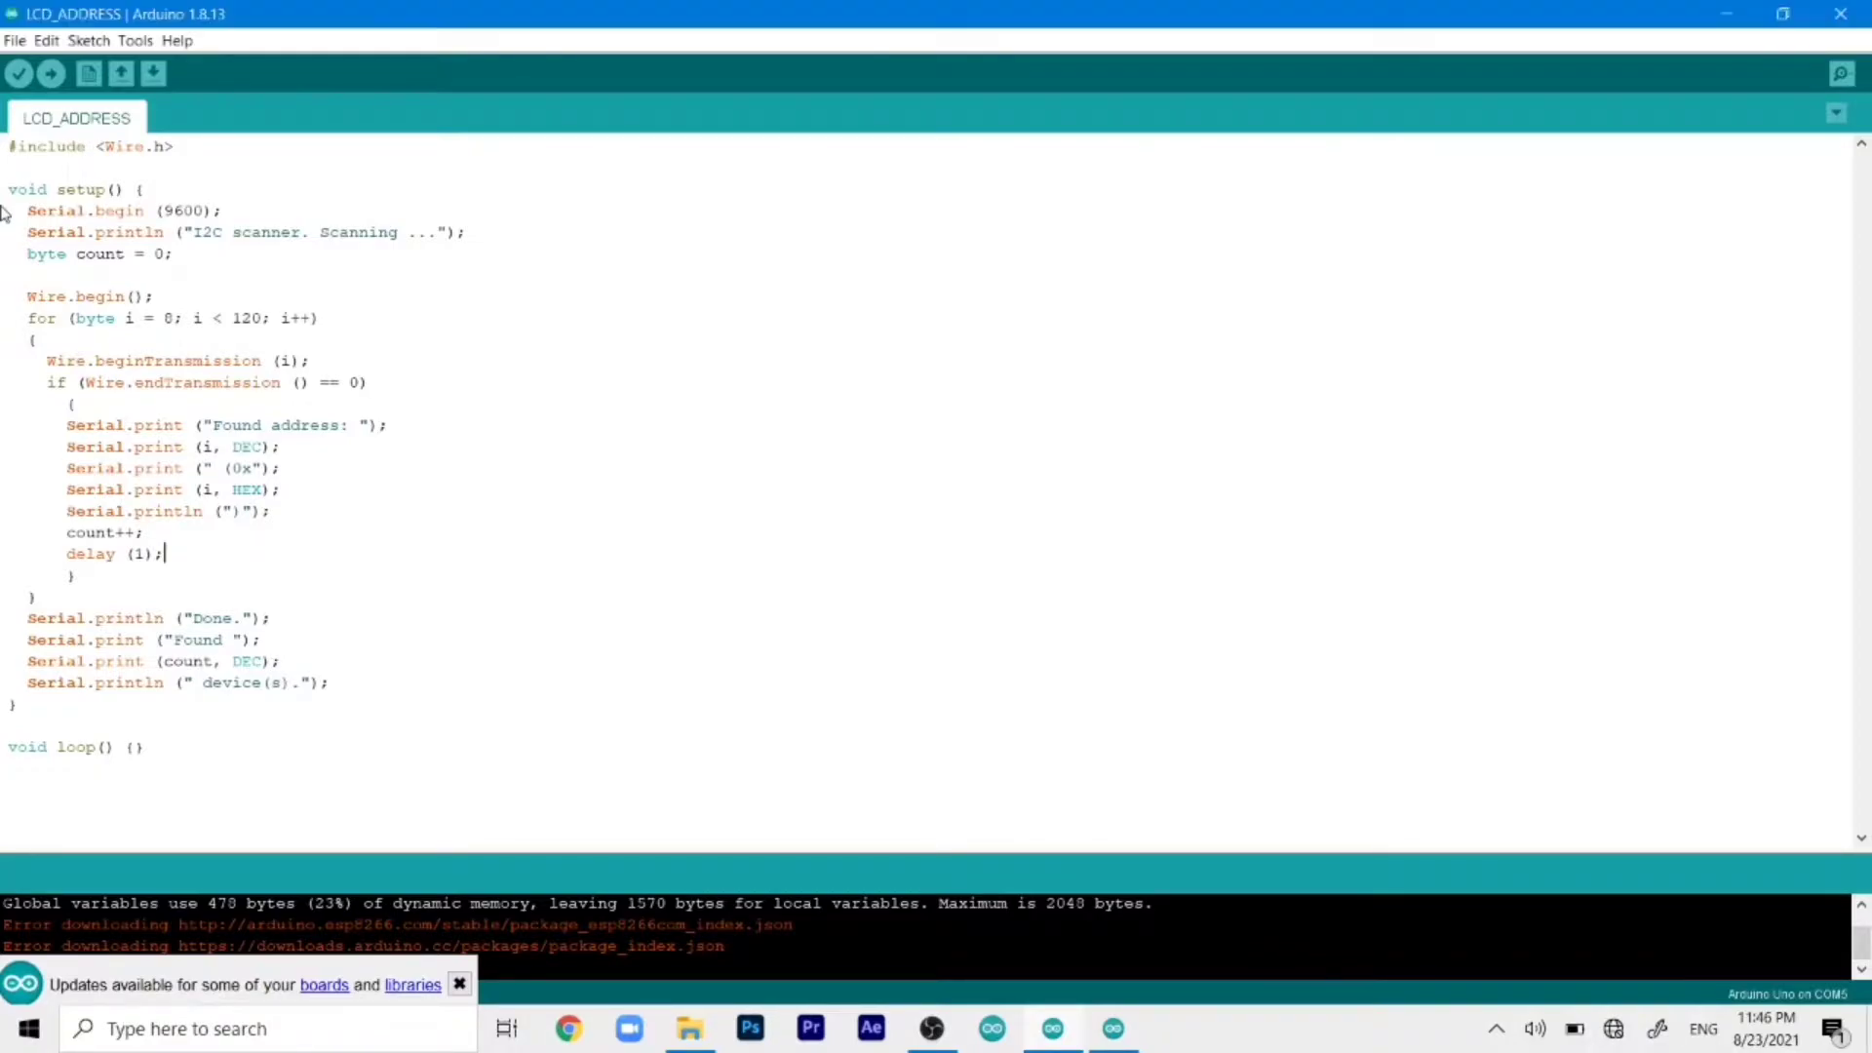
Search the Library Manager for SSD1 to find Adafruit SSD1306 2.4.6 installed
left_click(87, 41)
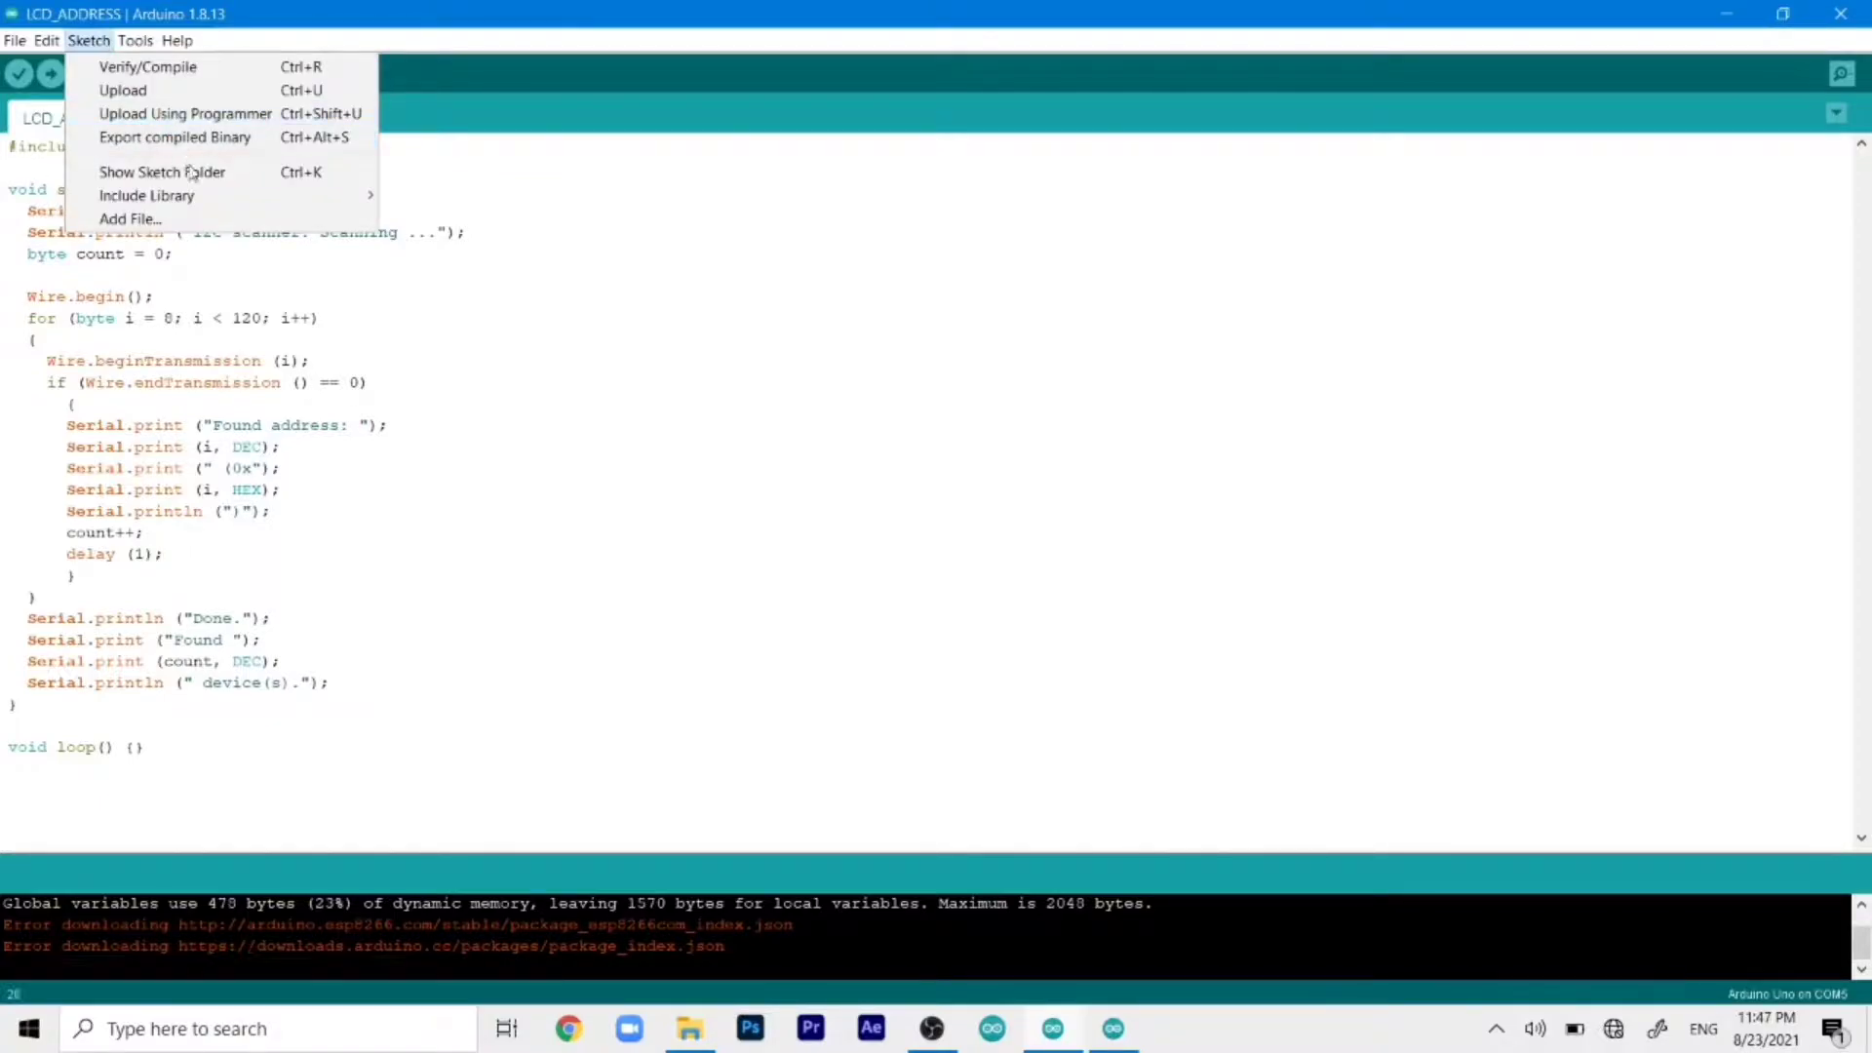
mouse_move(147, 195)
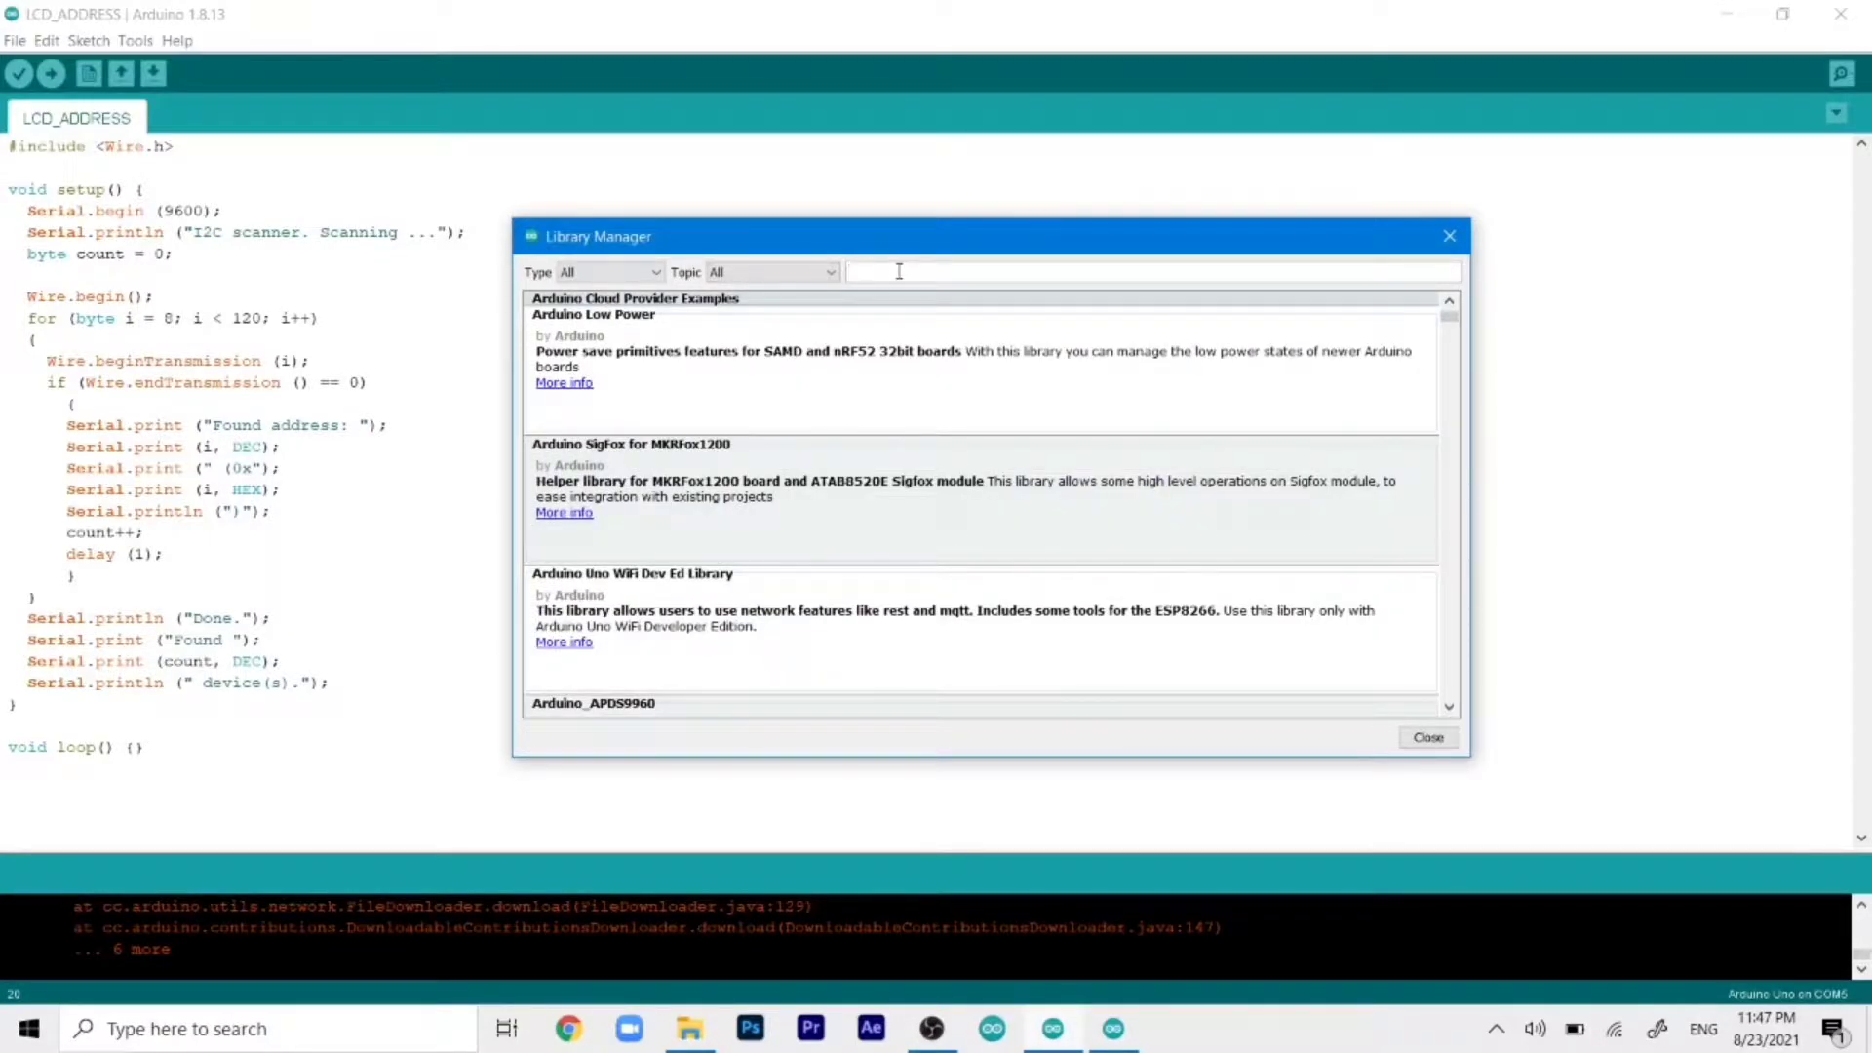
left_click(899, 271)
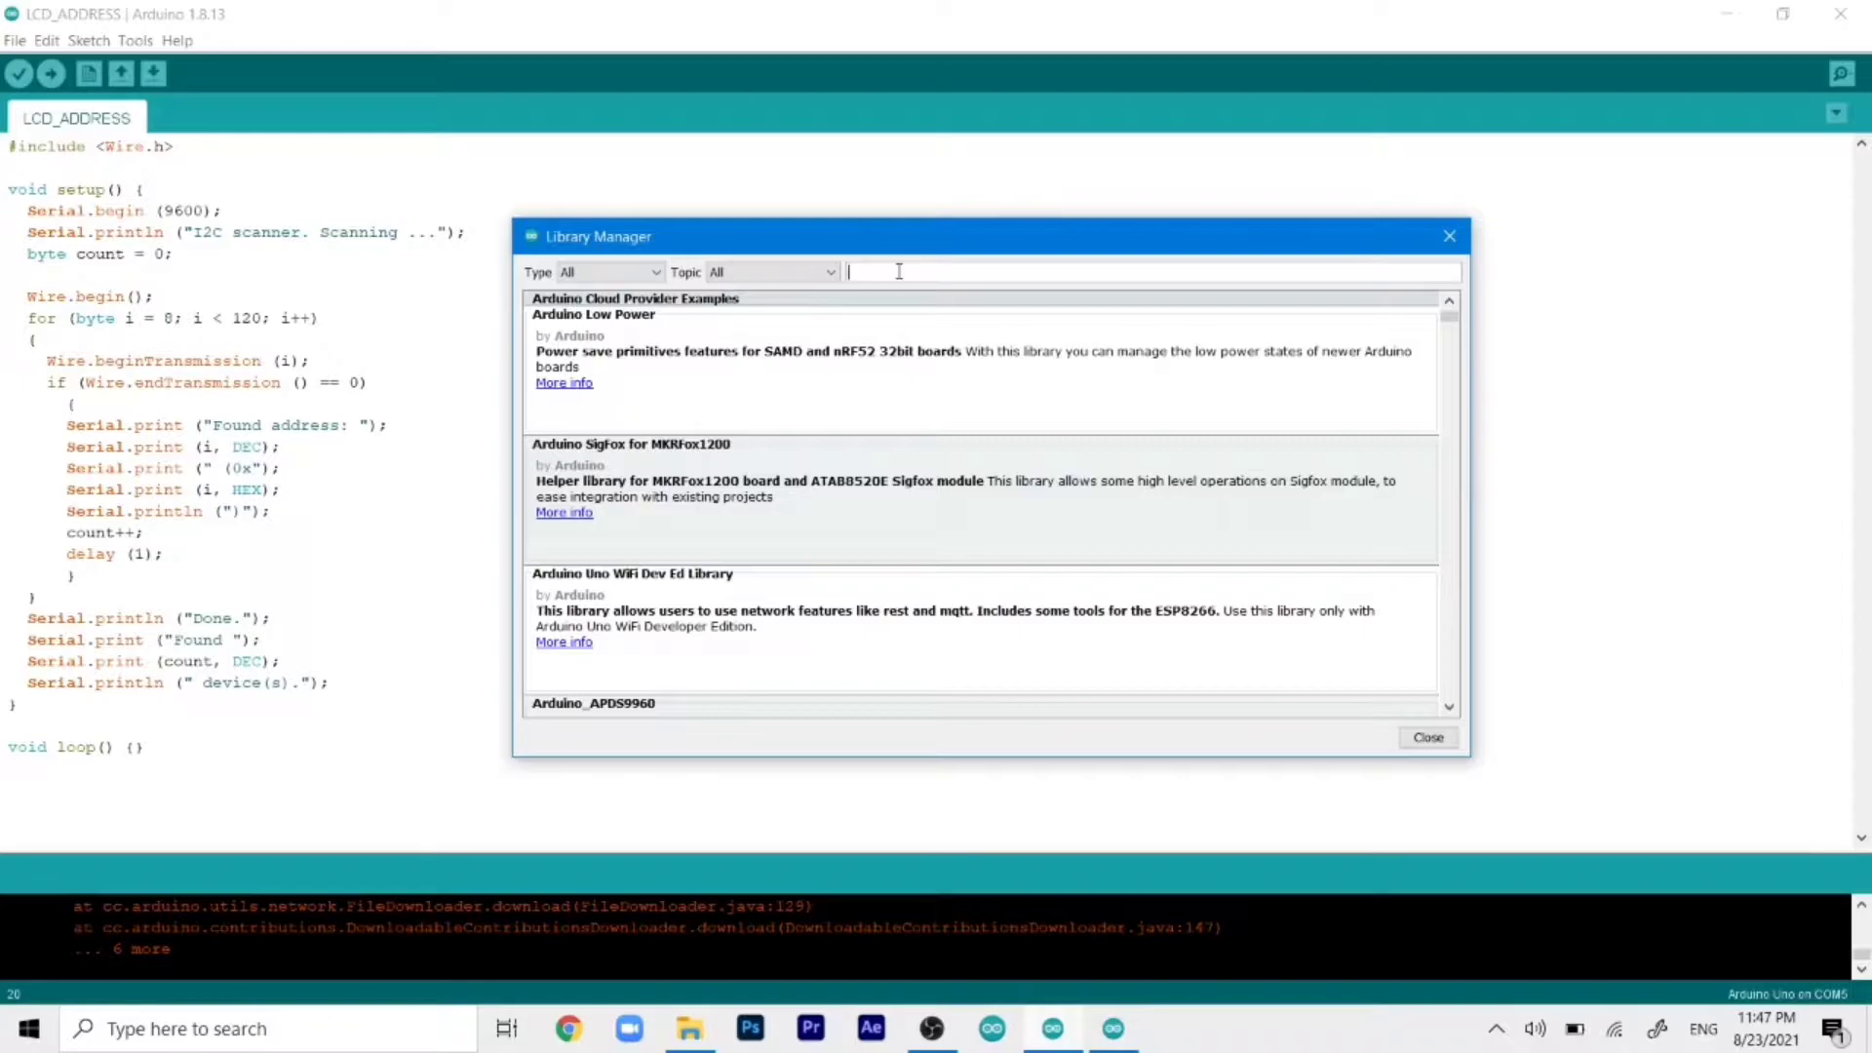
type("SSD1306")
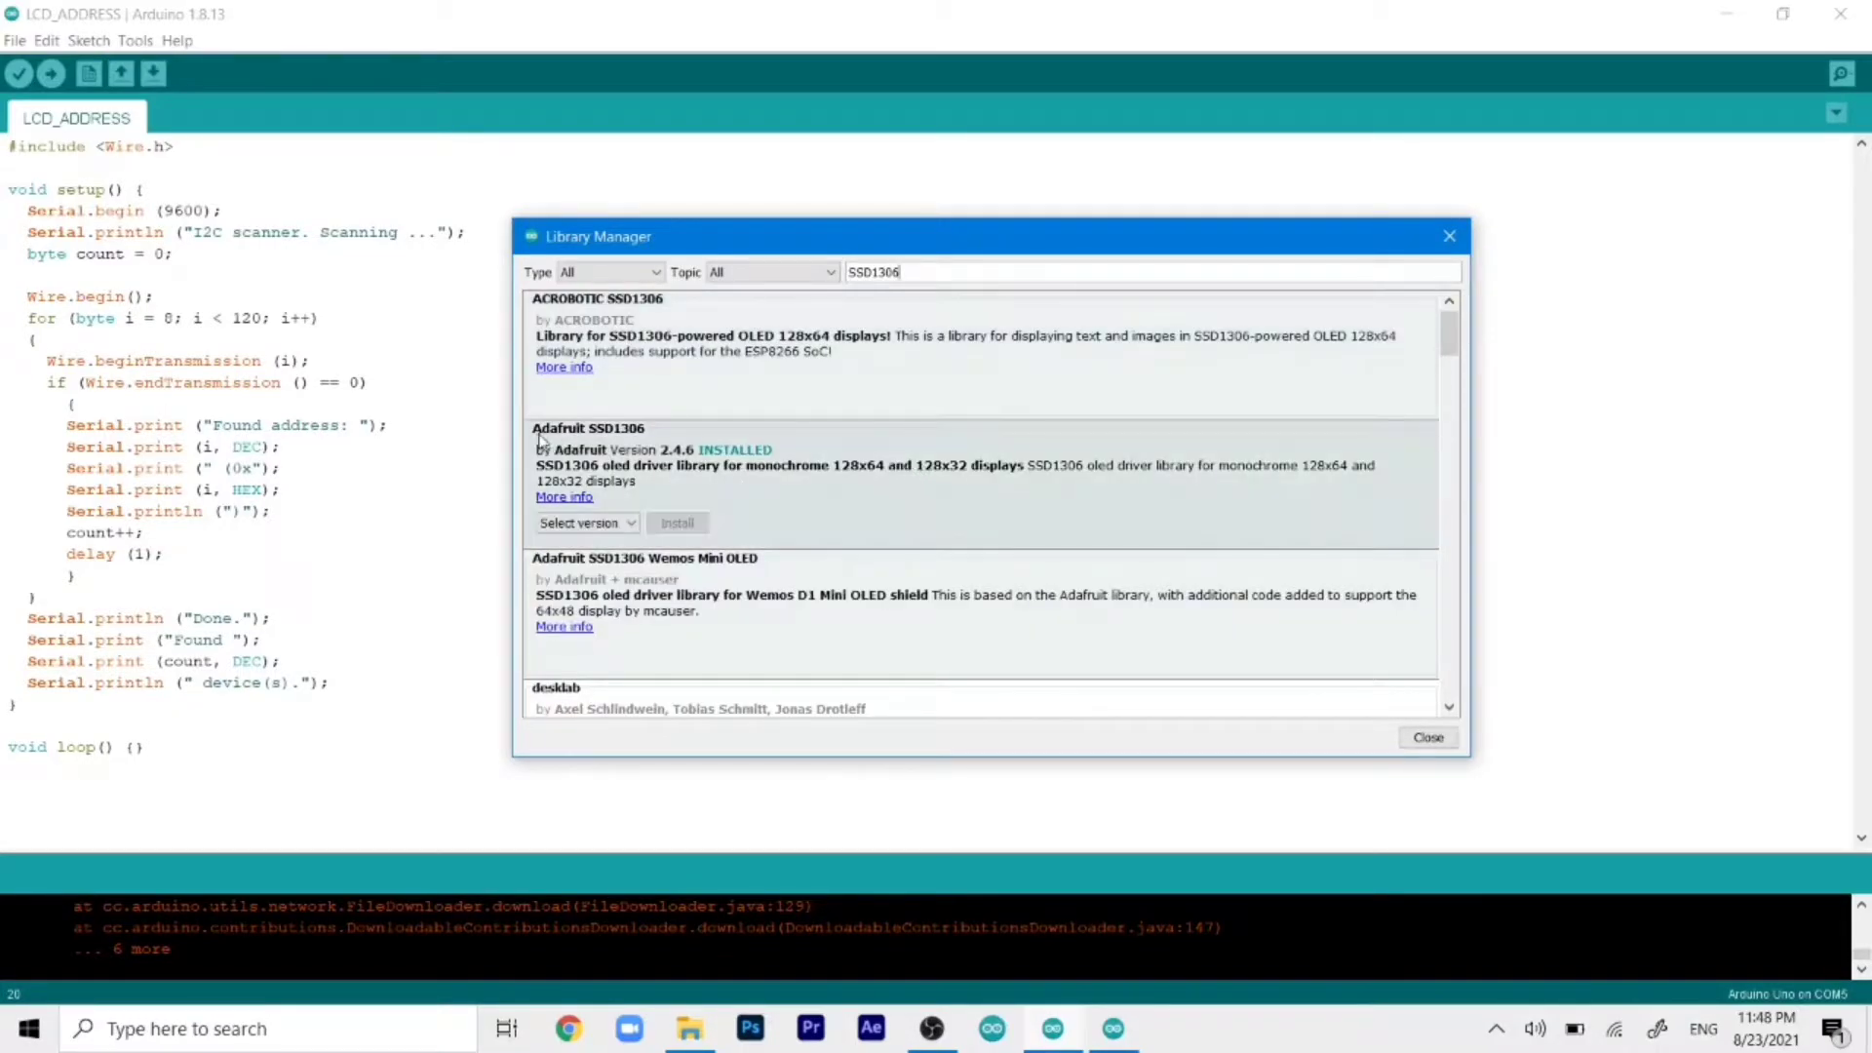
mouse_move(657, 441)
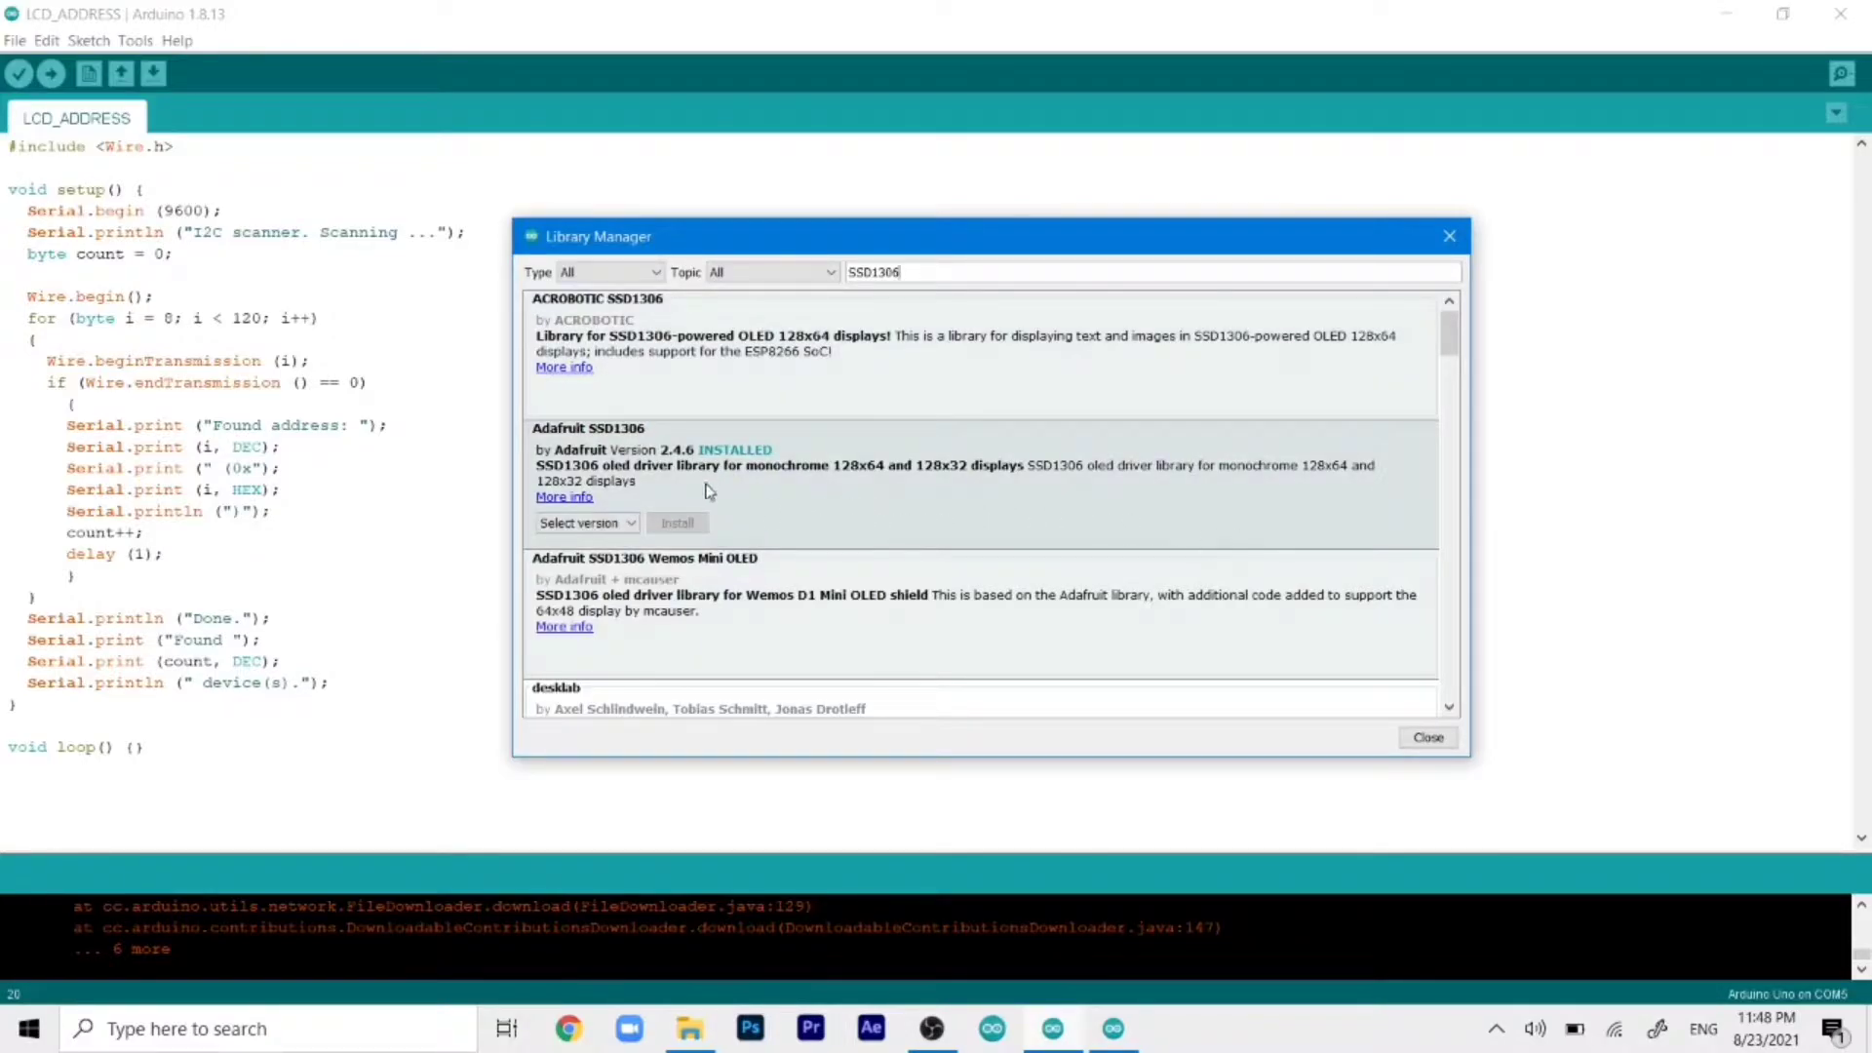
mouse_move(800, 502)
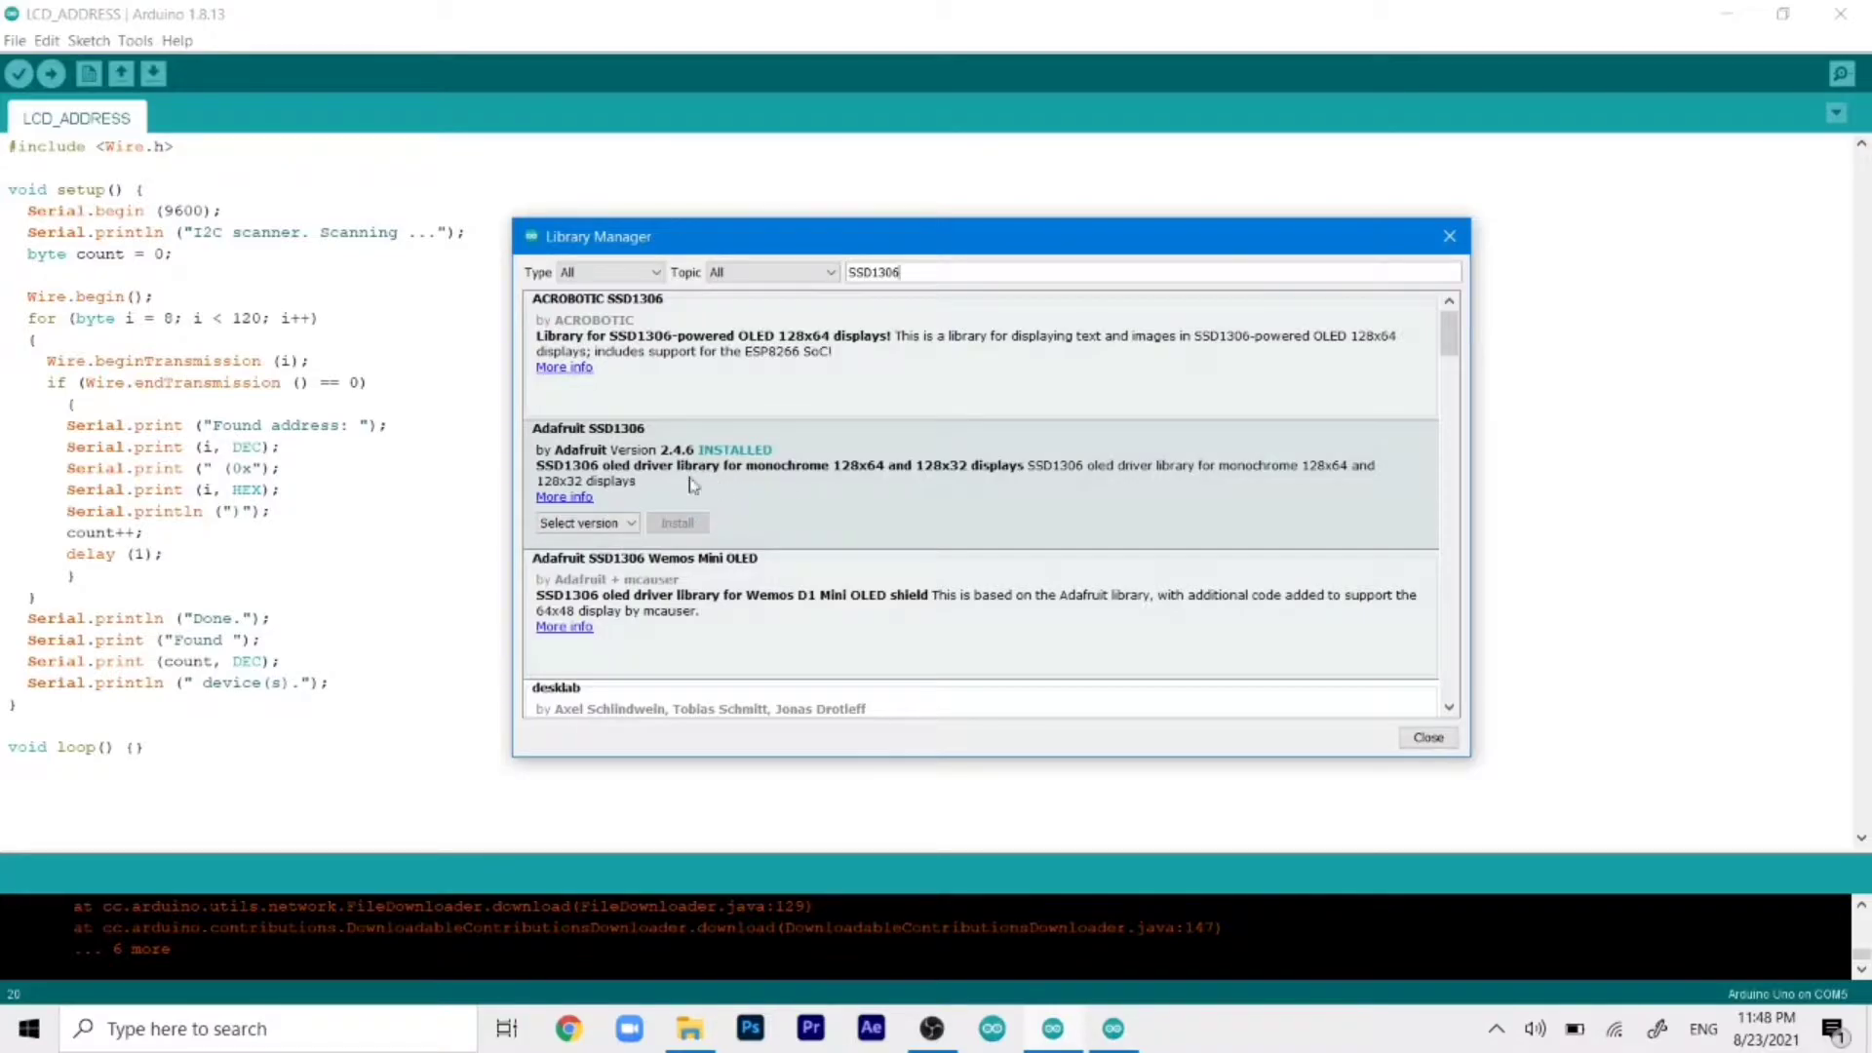
Open the Adafruit SSD1306 ssd1306_128x64_i2c example sketch from the Examples list
left_click(15, 41)
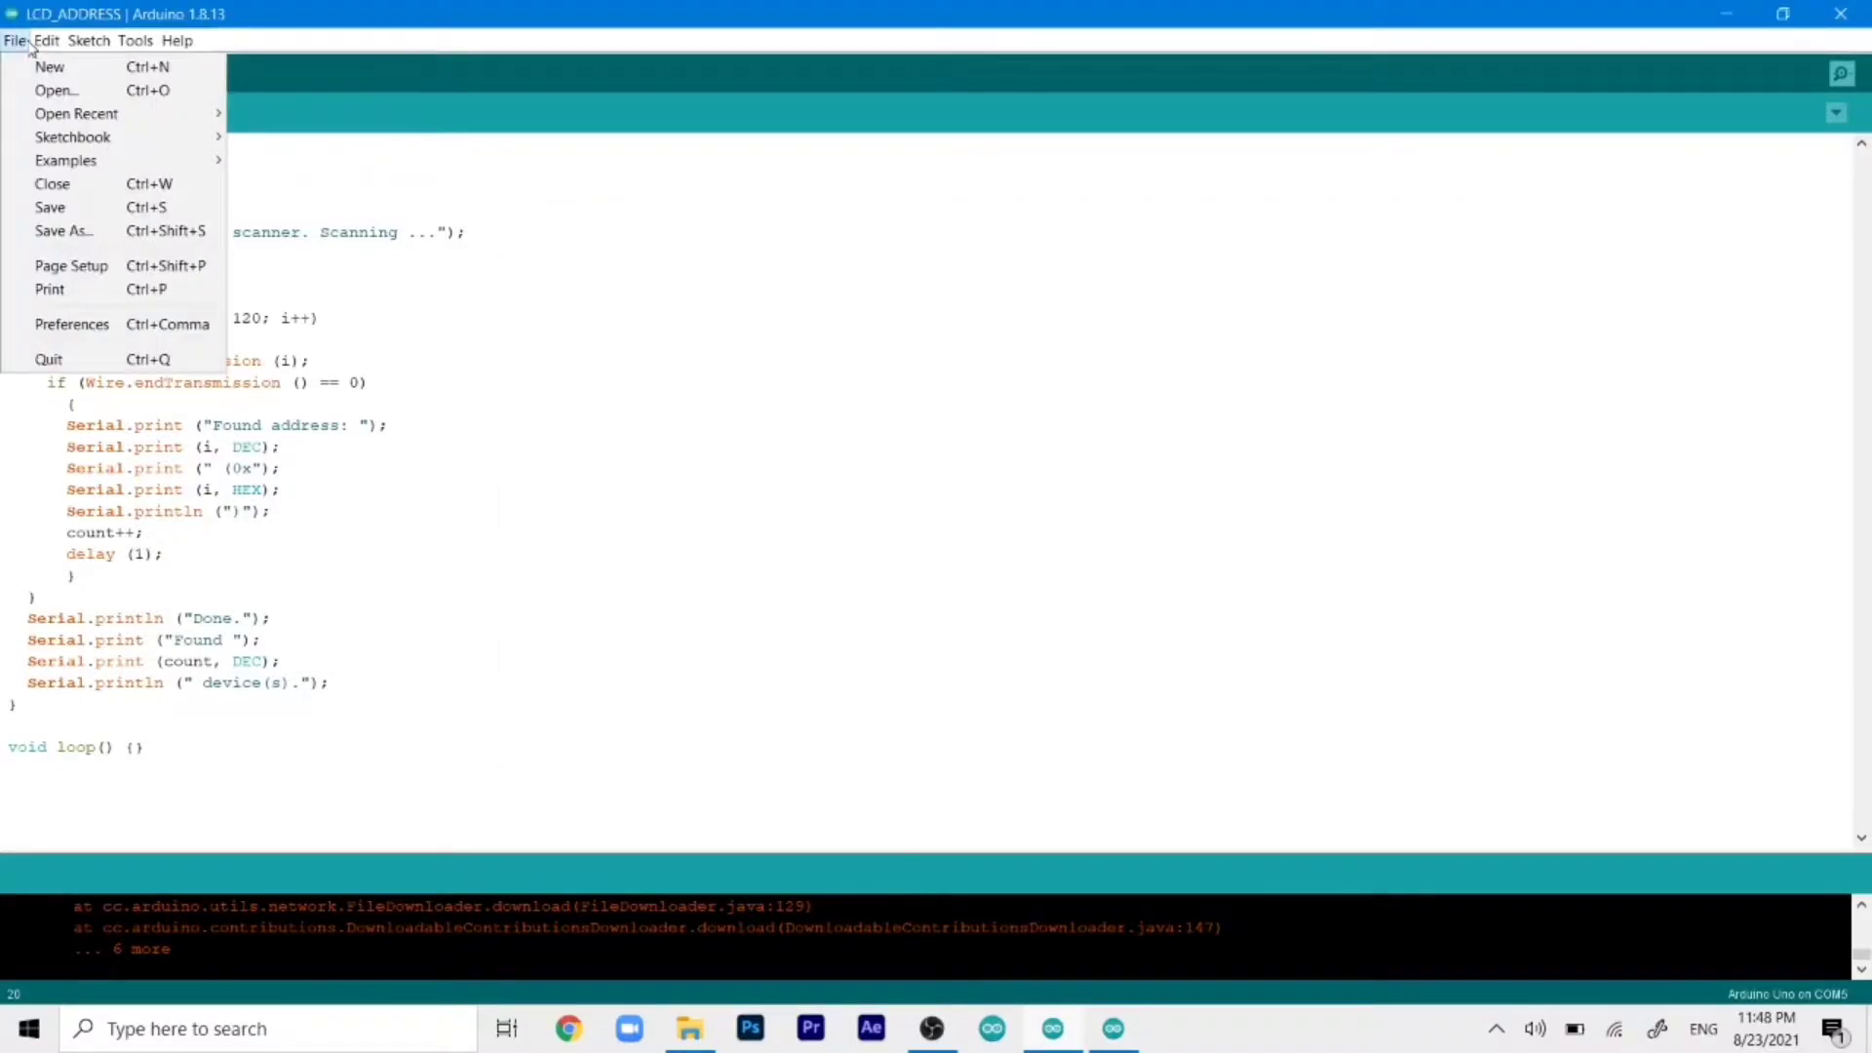
mouse_move(54, 183)
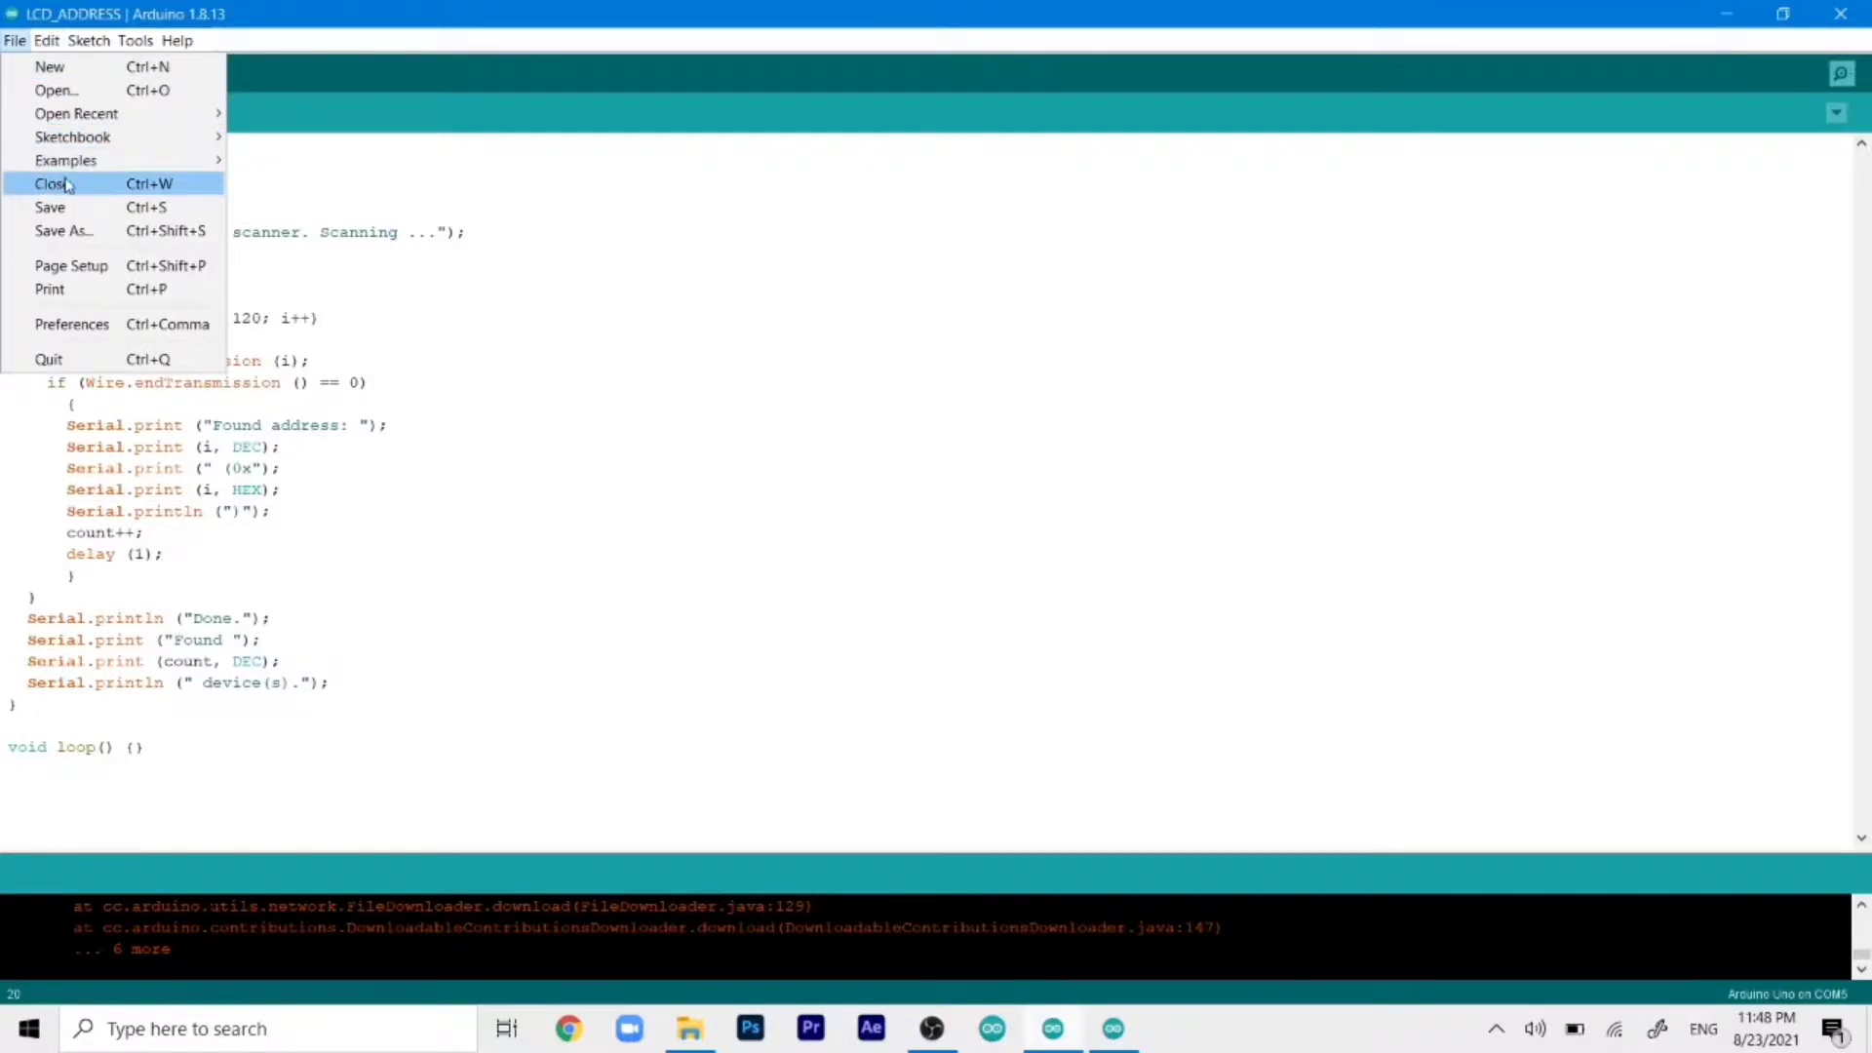
mouse_move(65, 160)
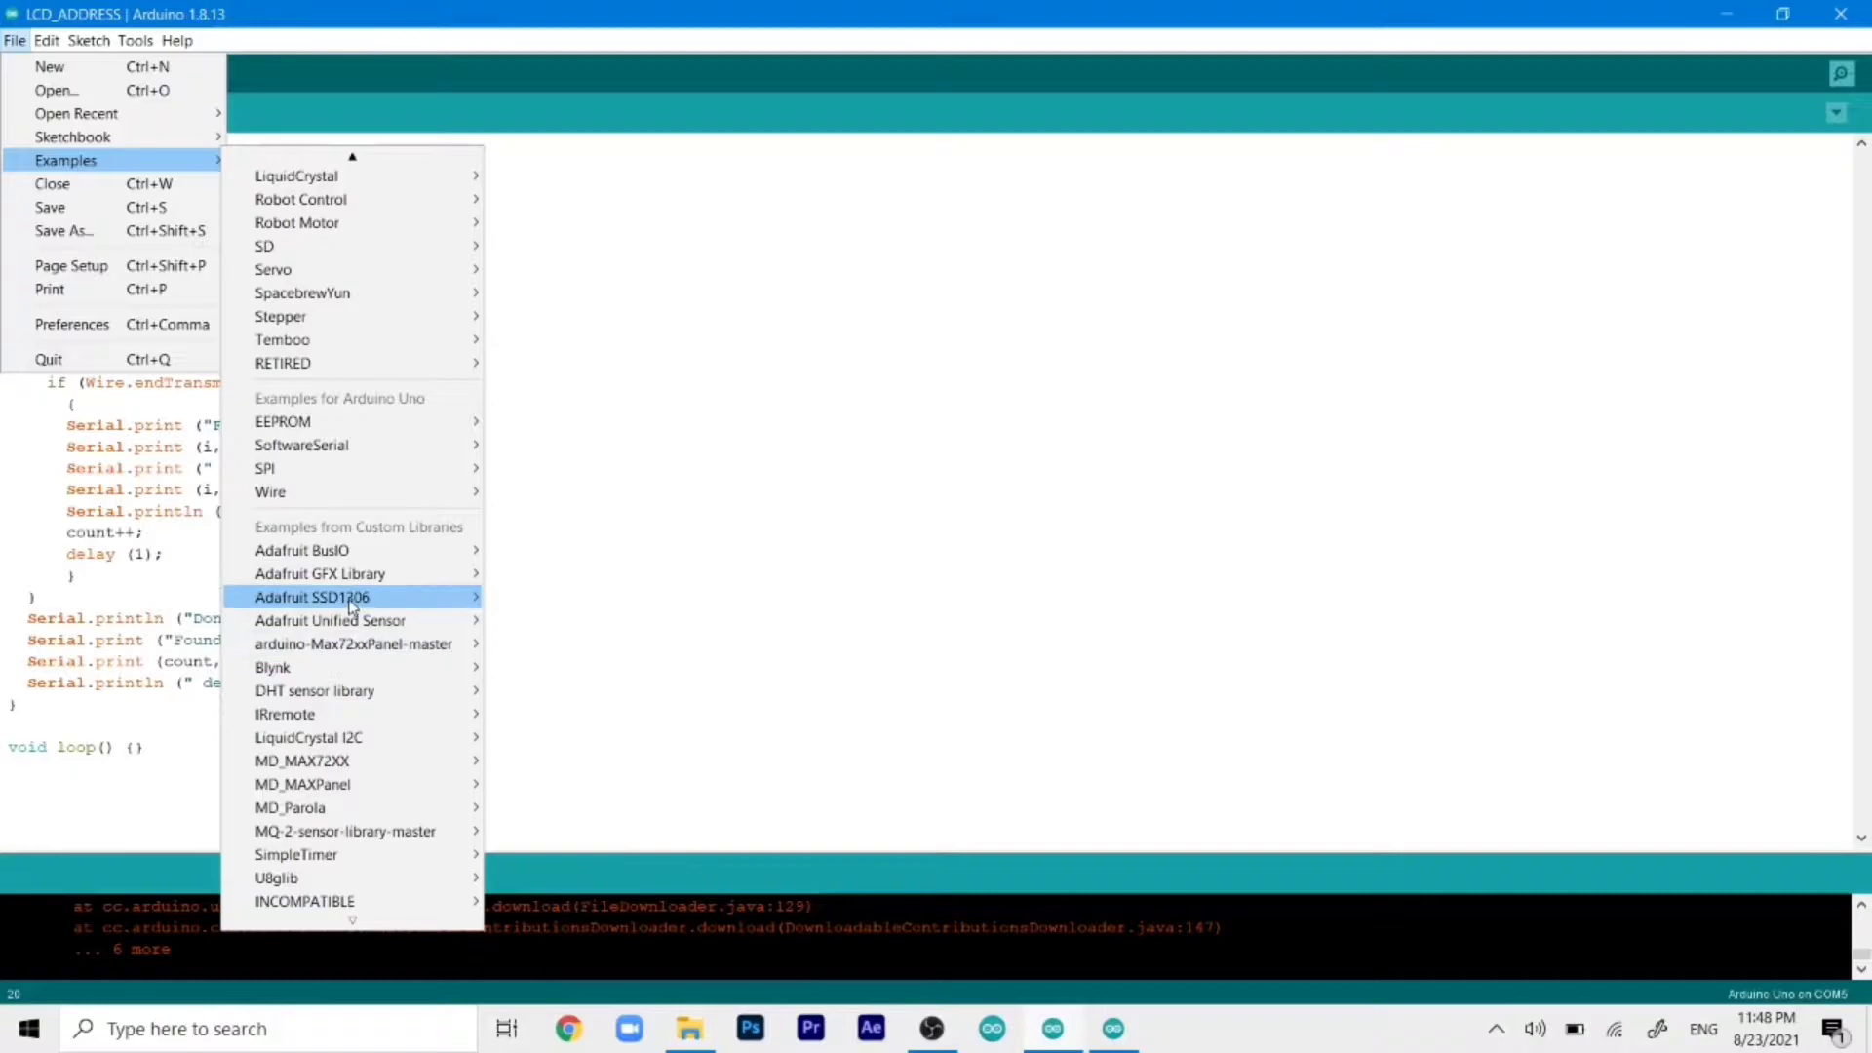
mouse_move(351, 597)
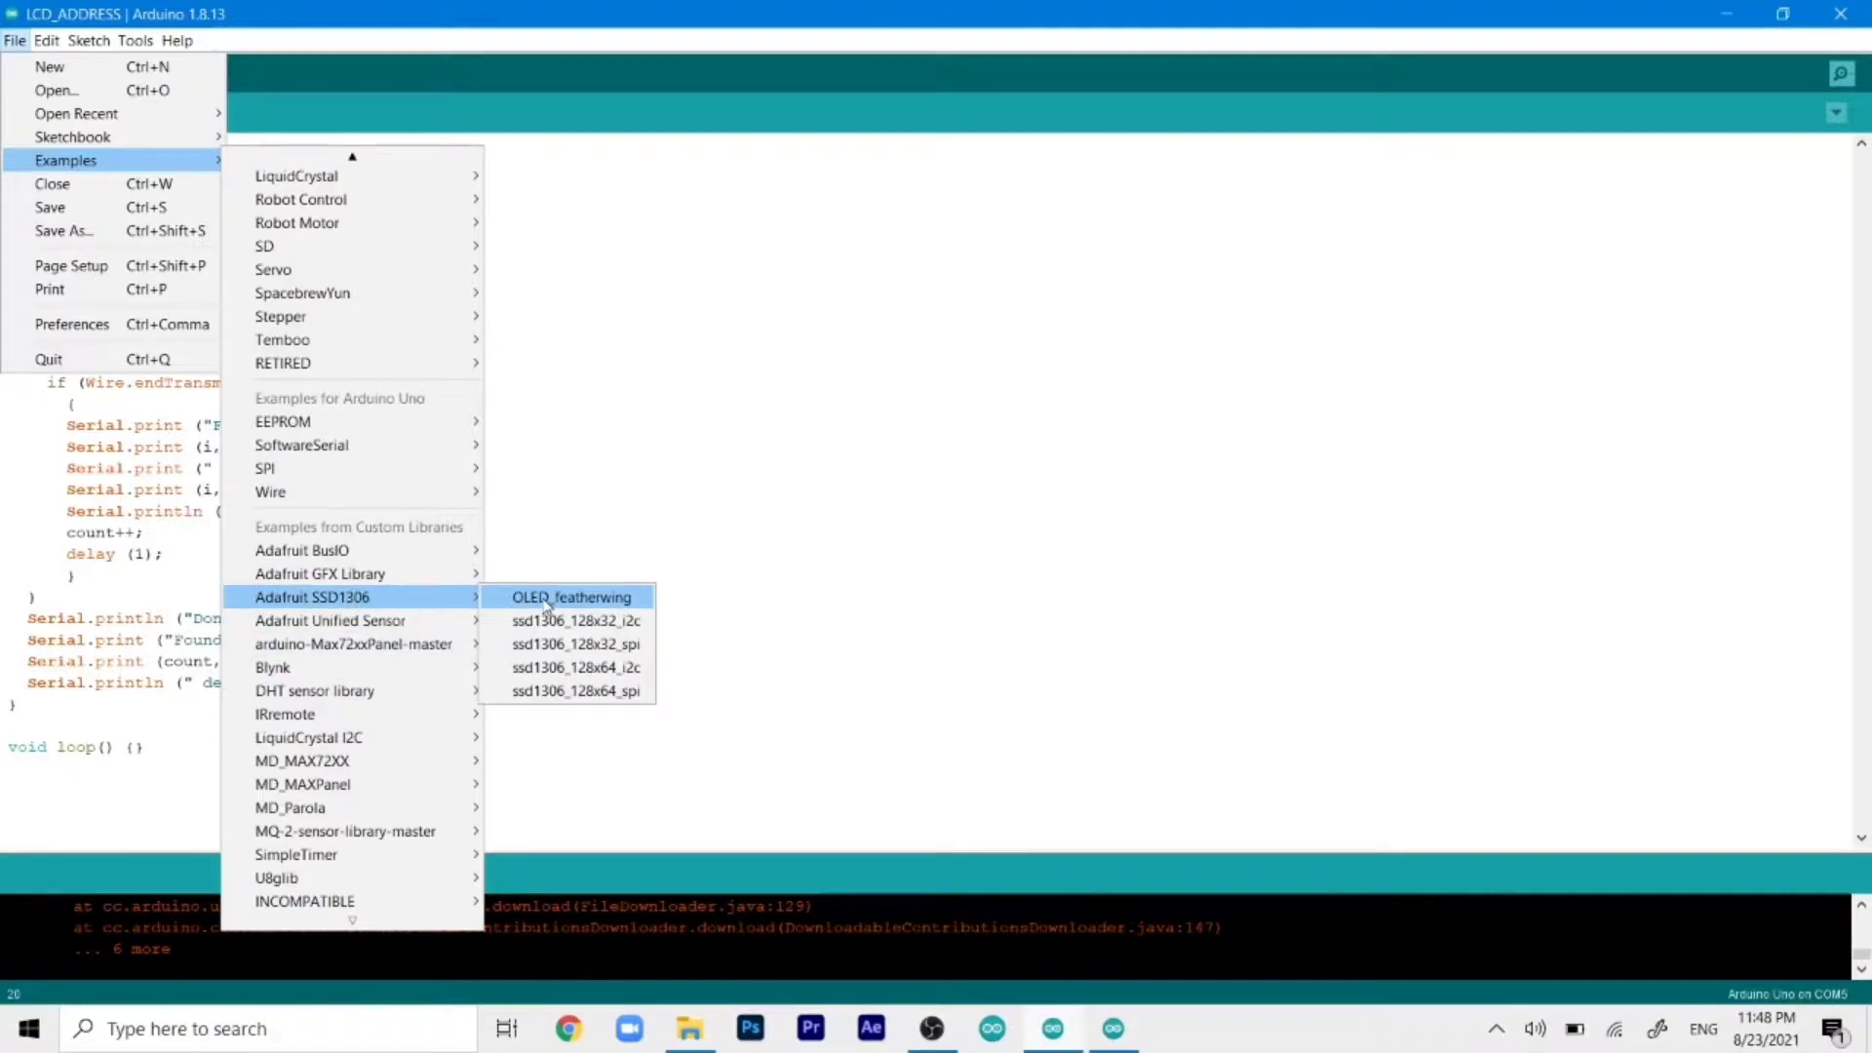
mouse_move(584, 674)
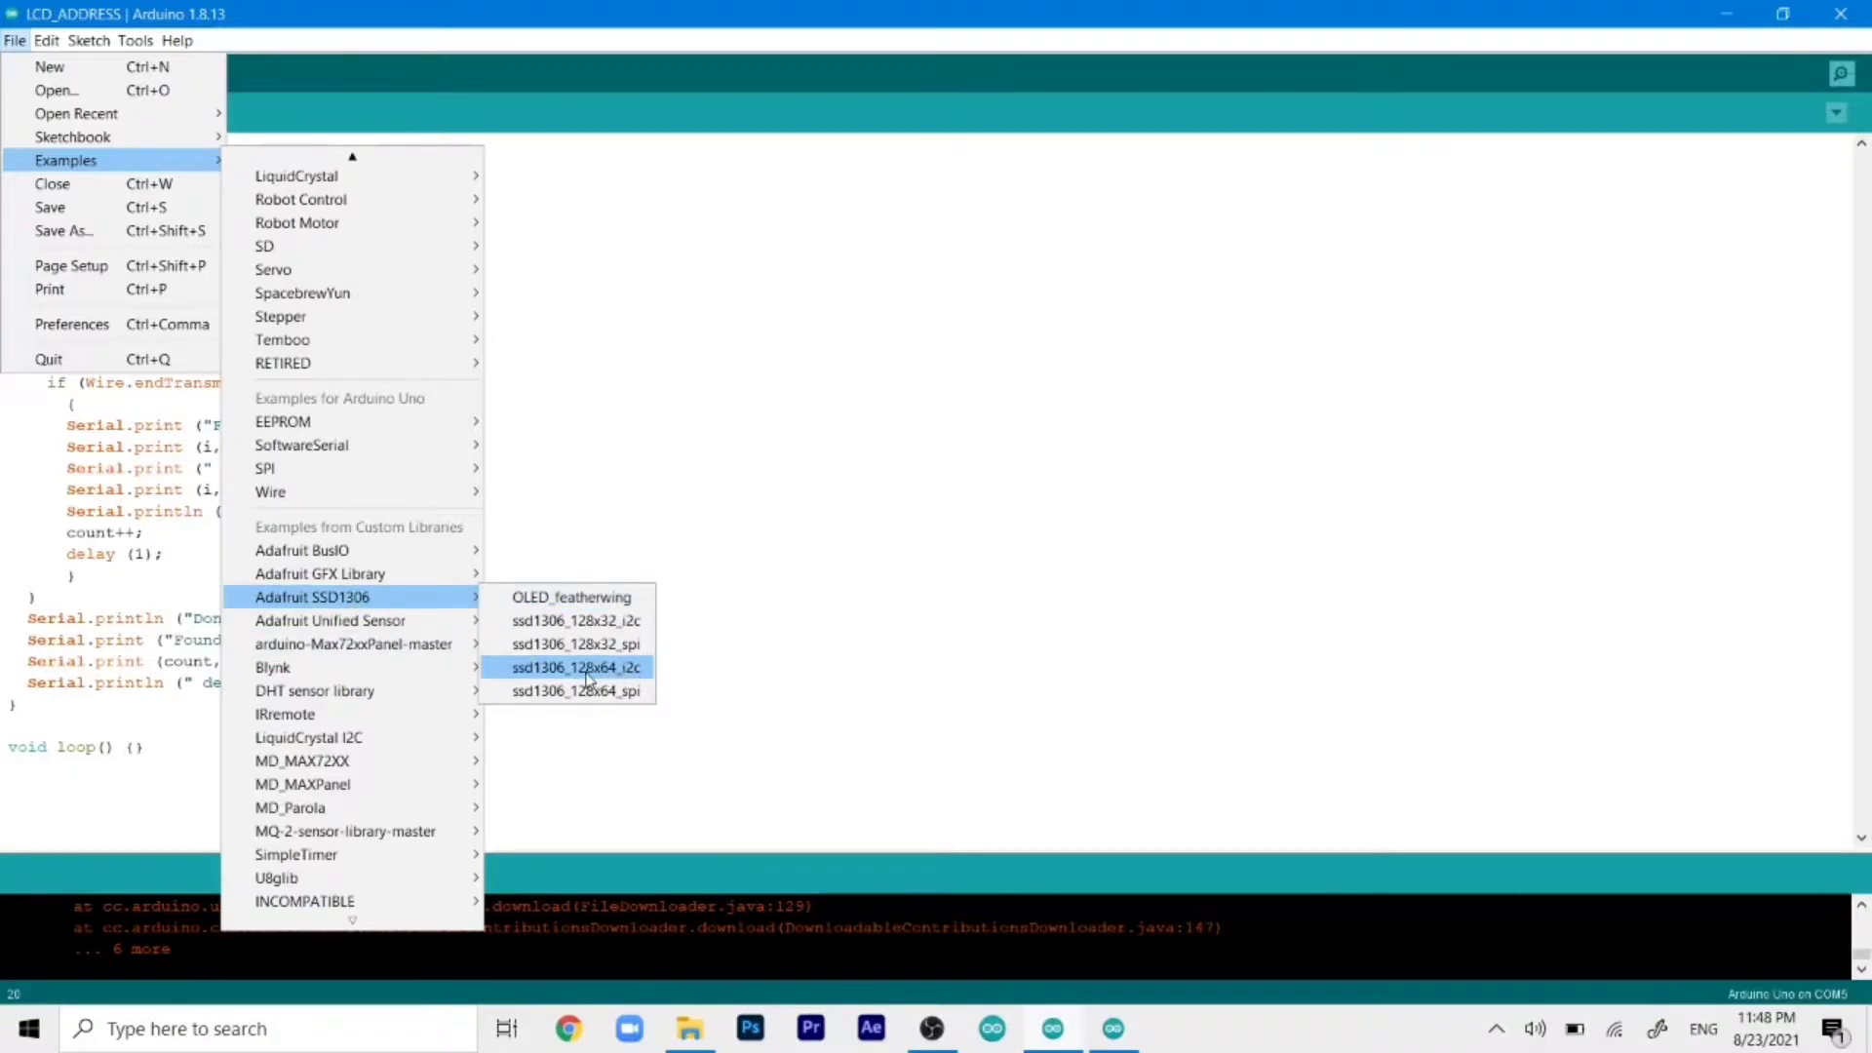
mouse_move(562, 673)
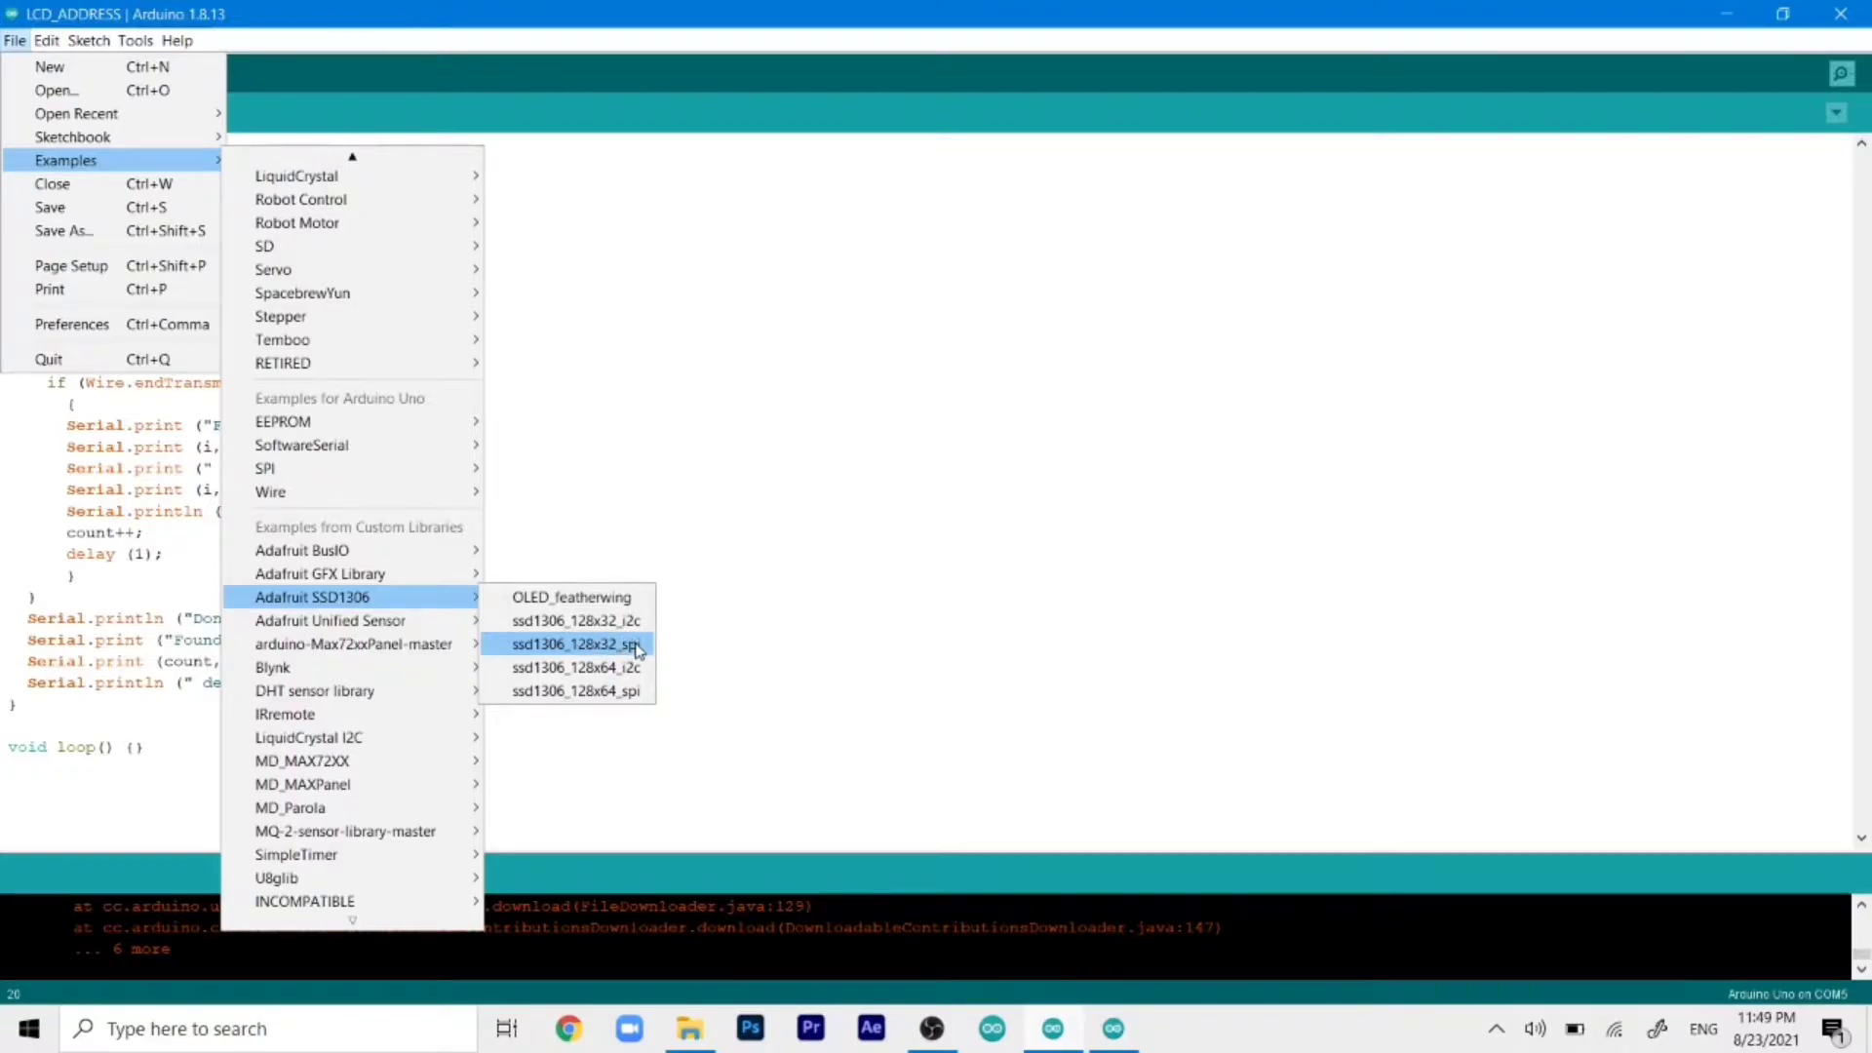
mouse_move(616, 668)
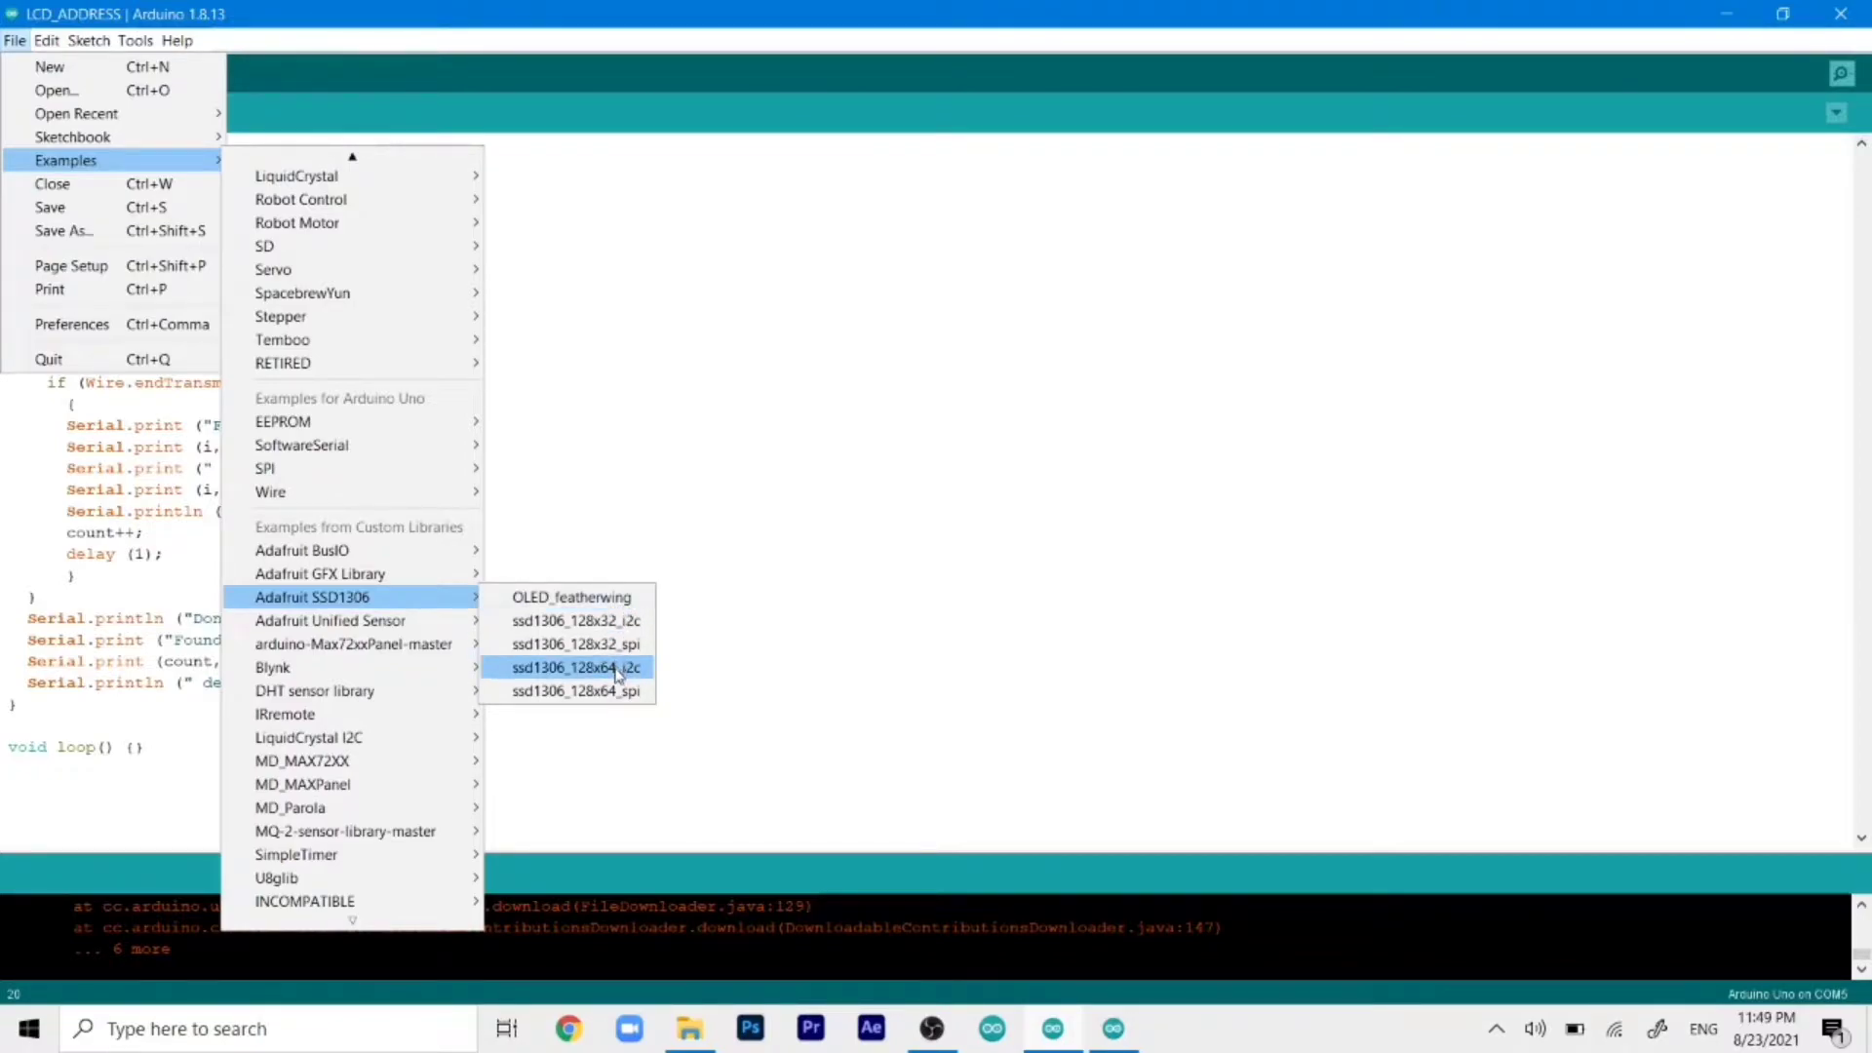
mouse_move(562, 684)
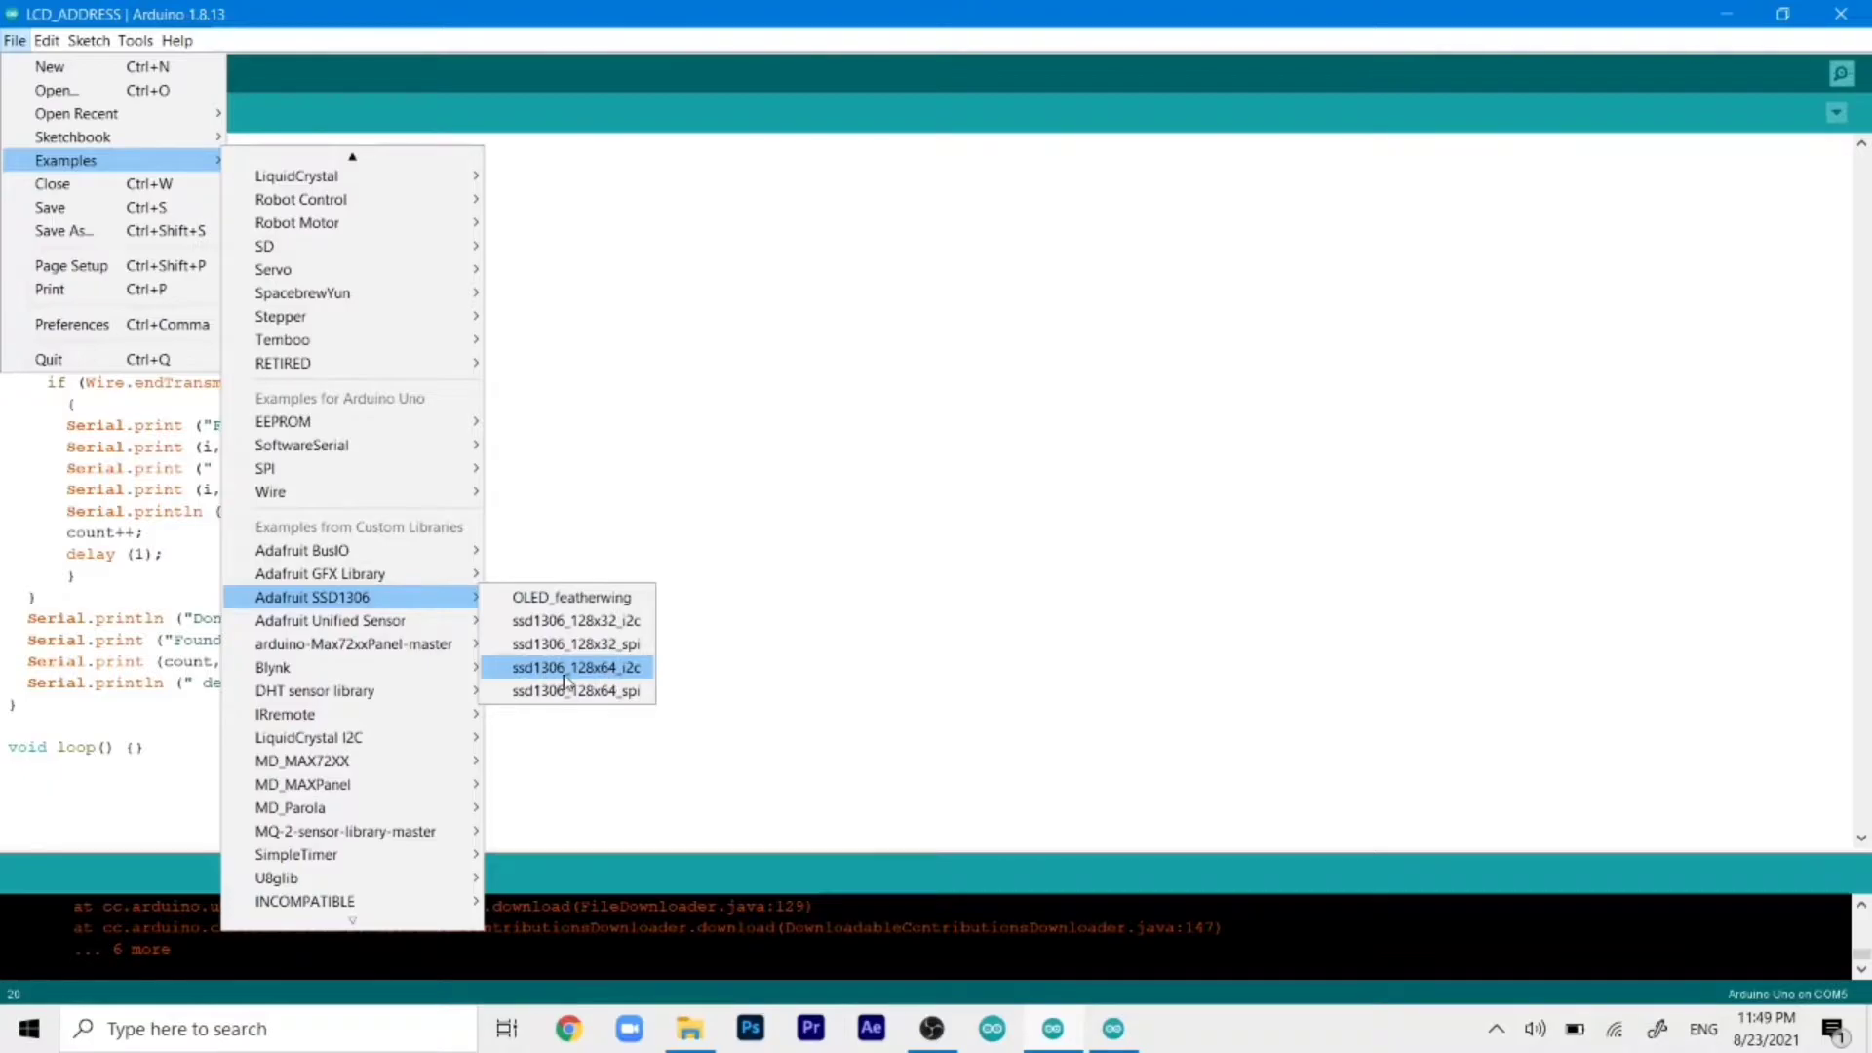
left_click(566, 667)
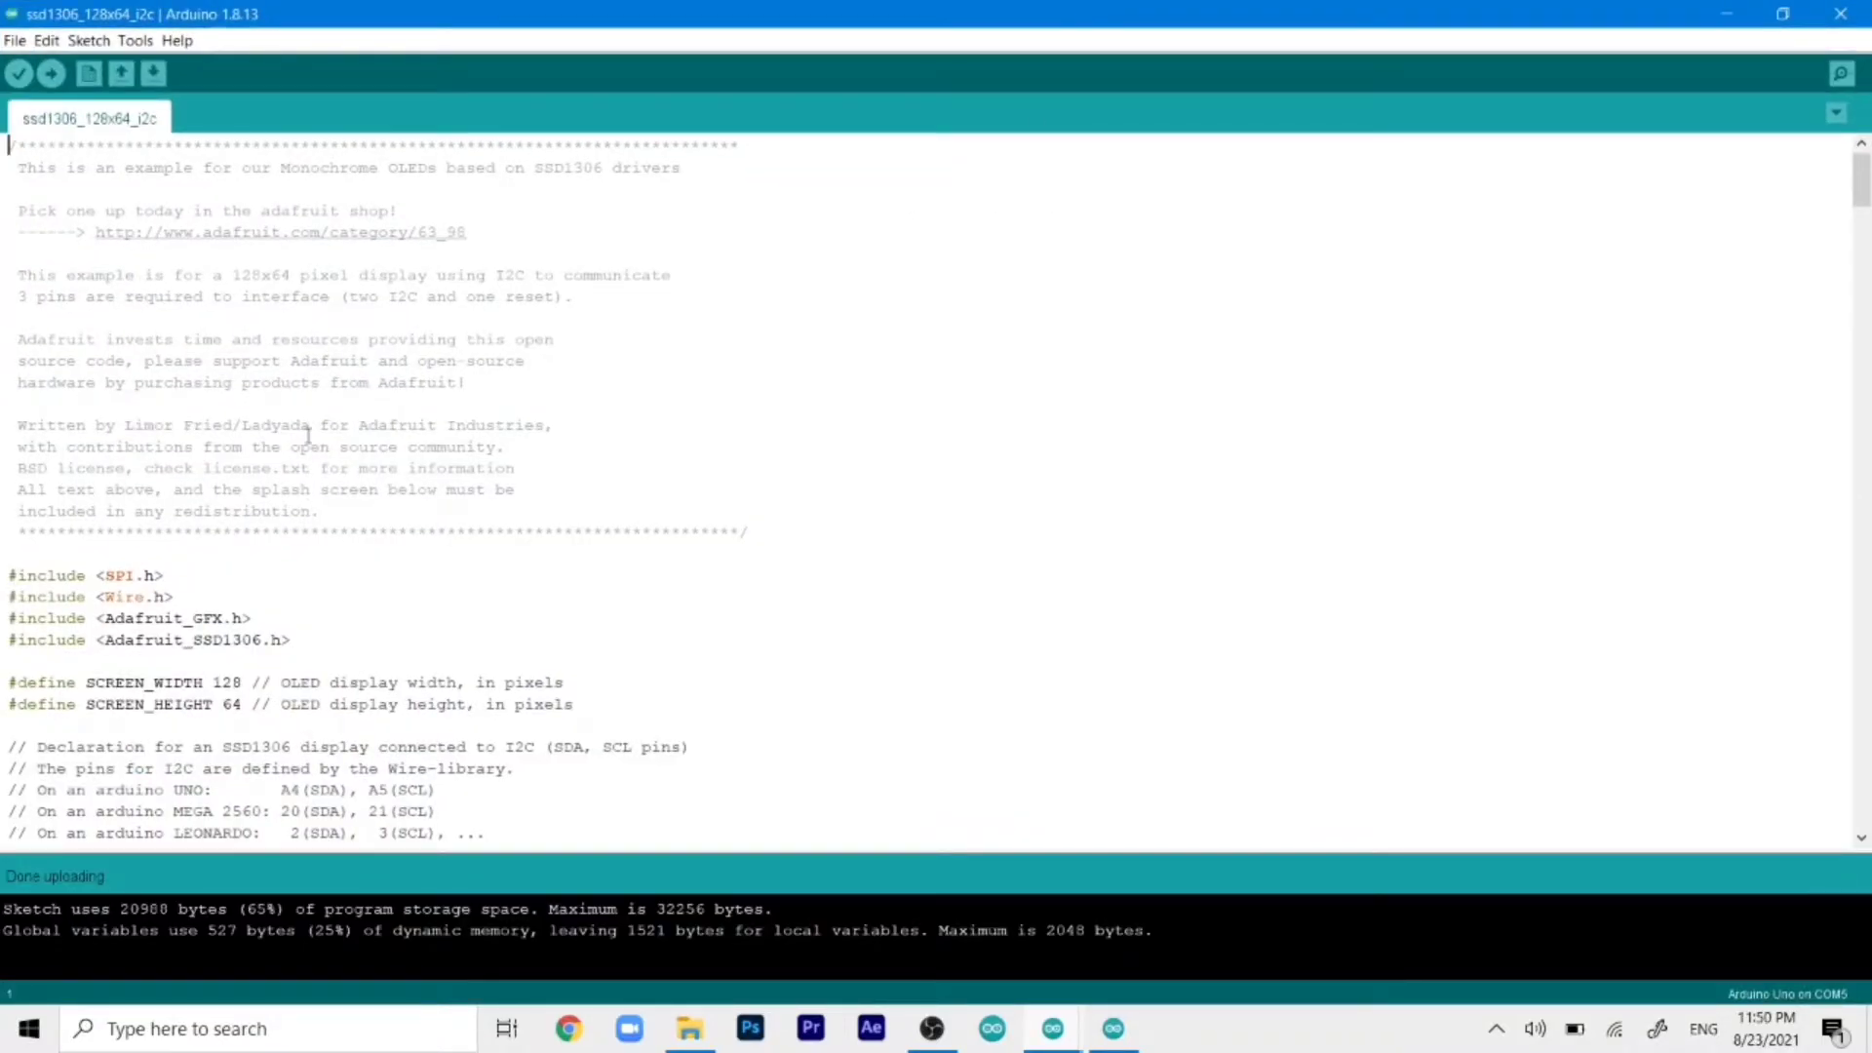
Scroll through the example to review OLED_RESET 4 and SCREEN_ADDRESS 0x3D settings
scroll("down", 3)
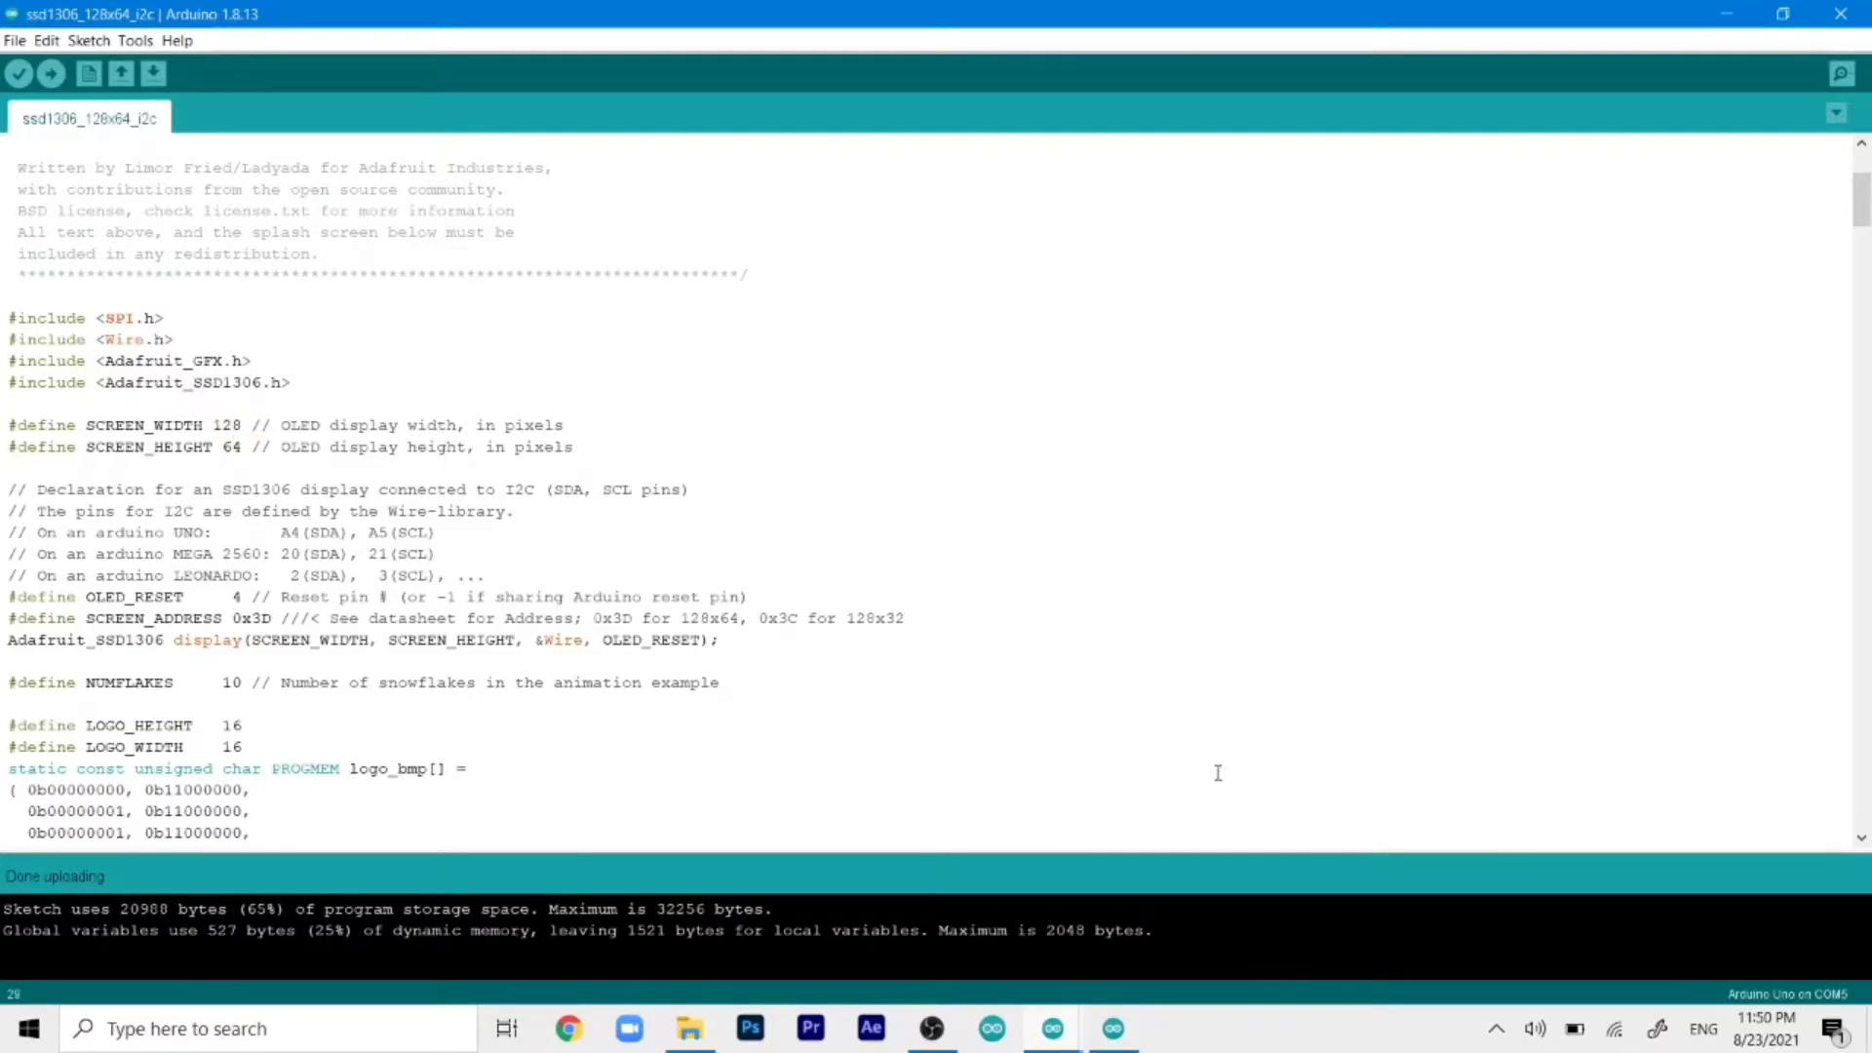
mouse_move(411, 603)
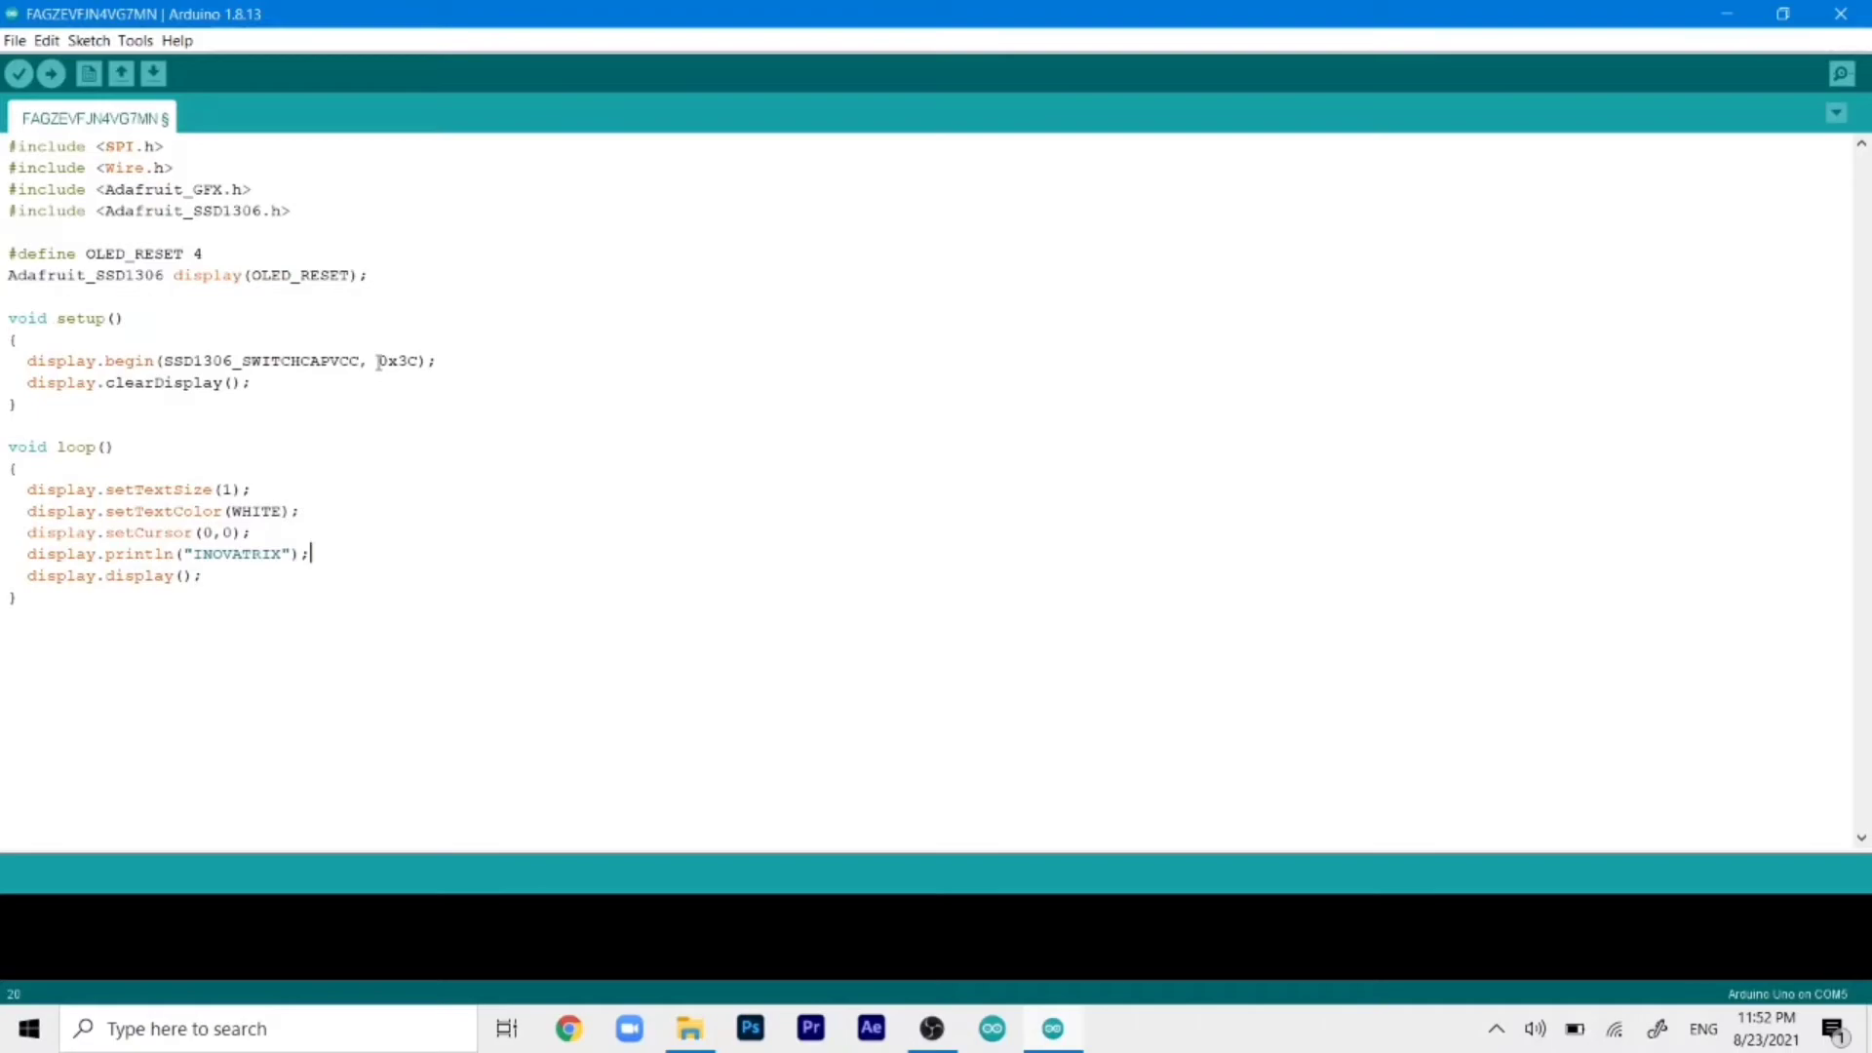
double_click(398, 361)
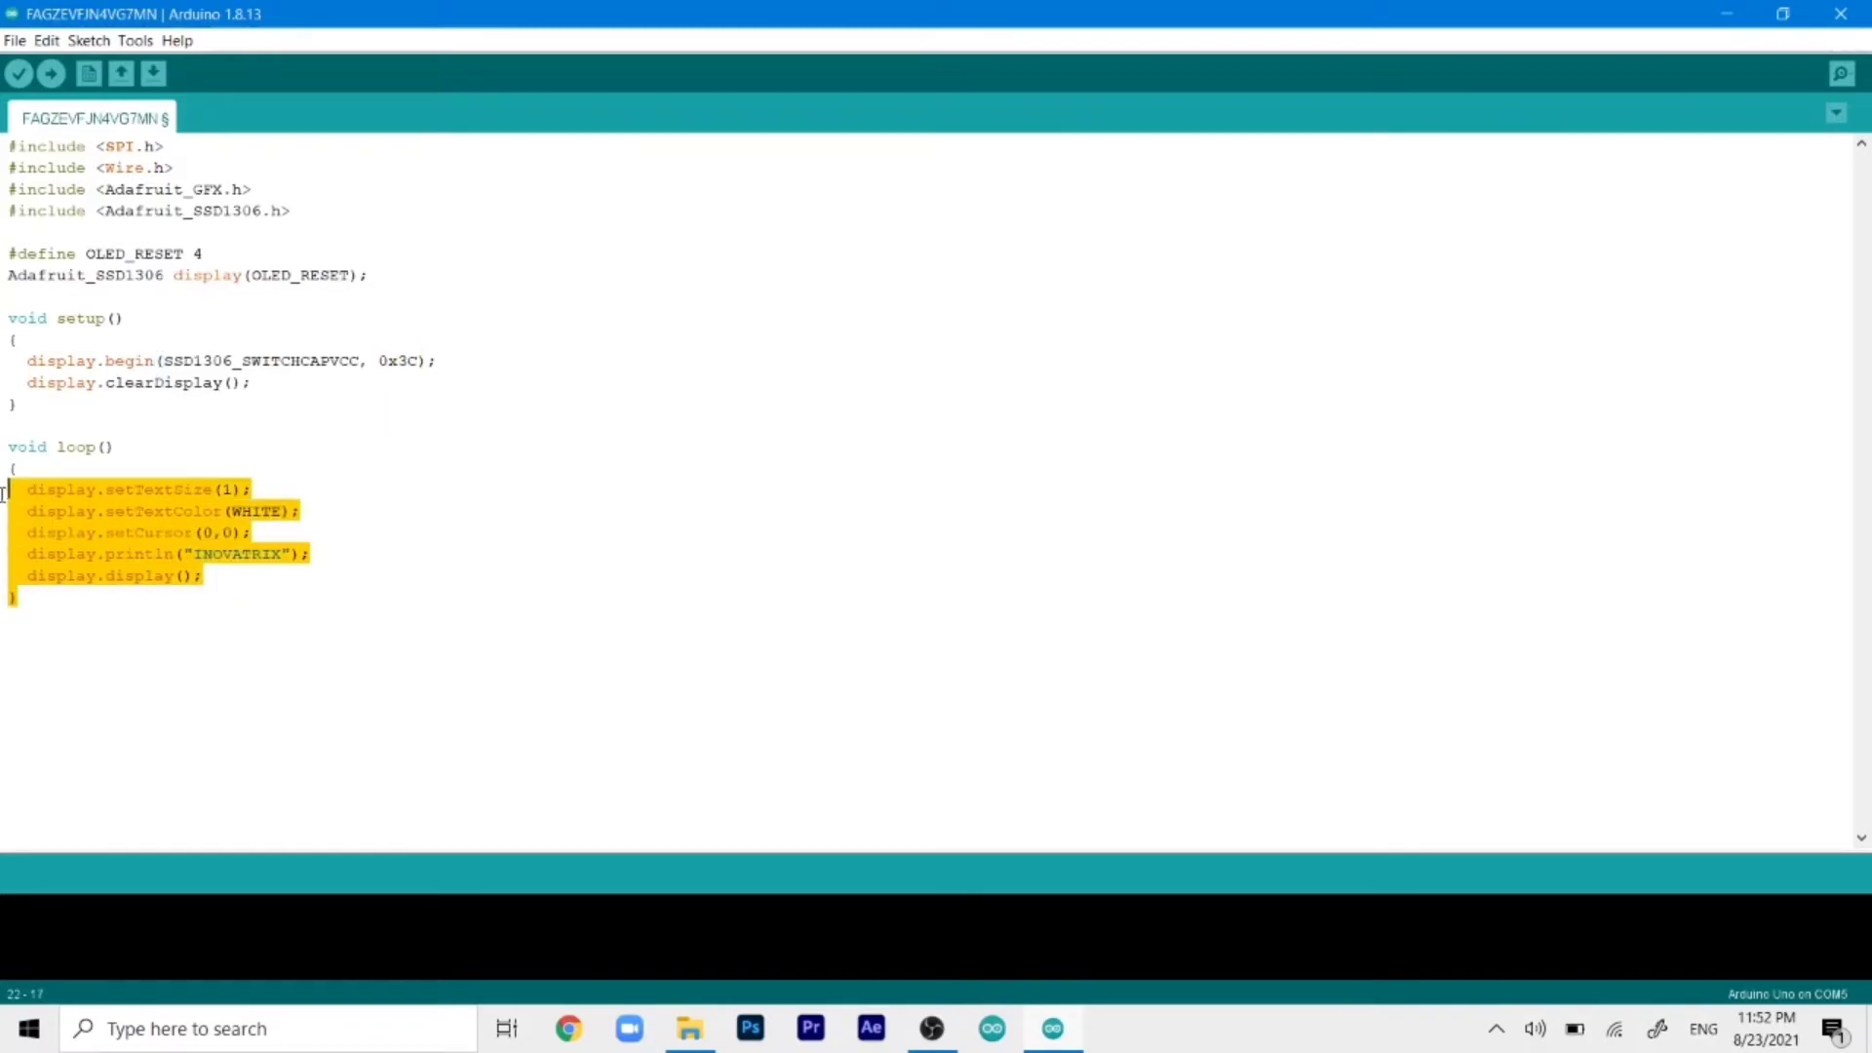
left_click(222, 511)
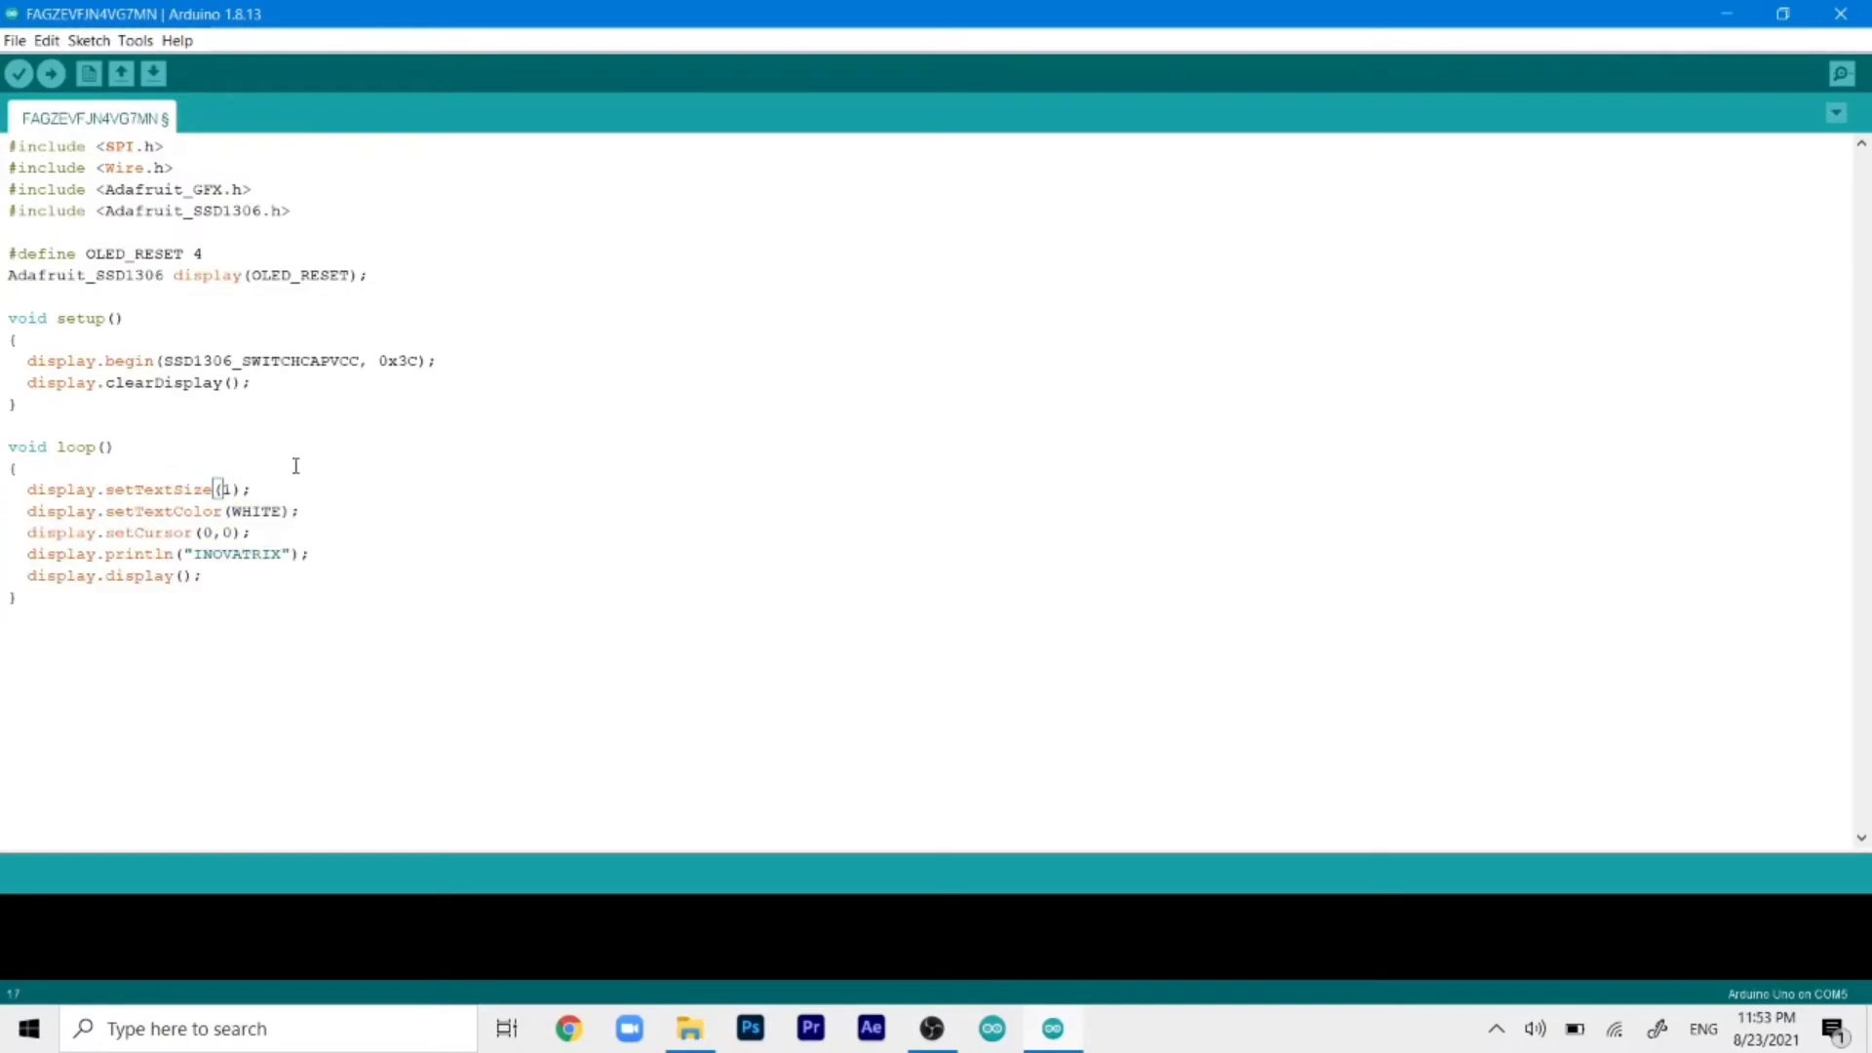
mouse_move(405, 497)
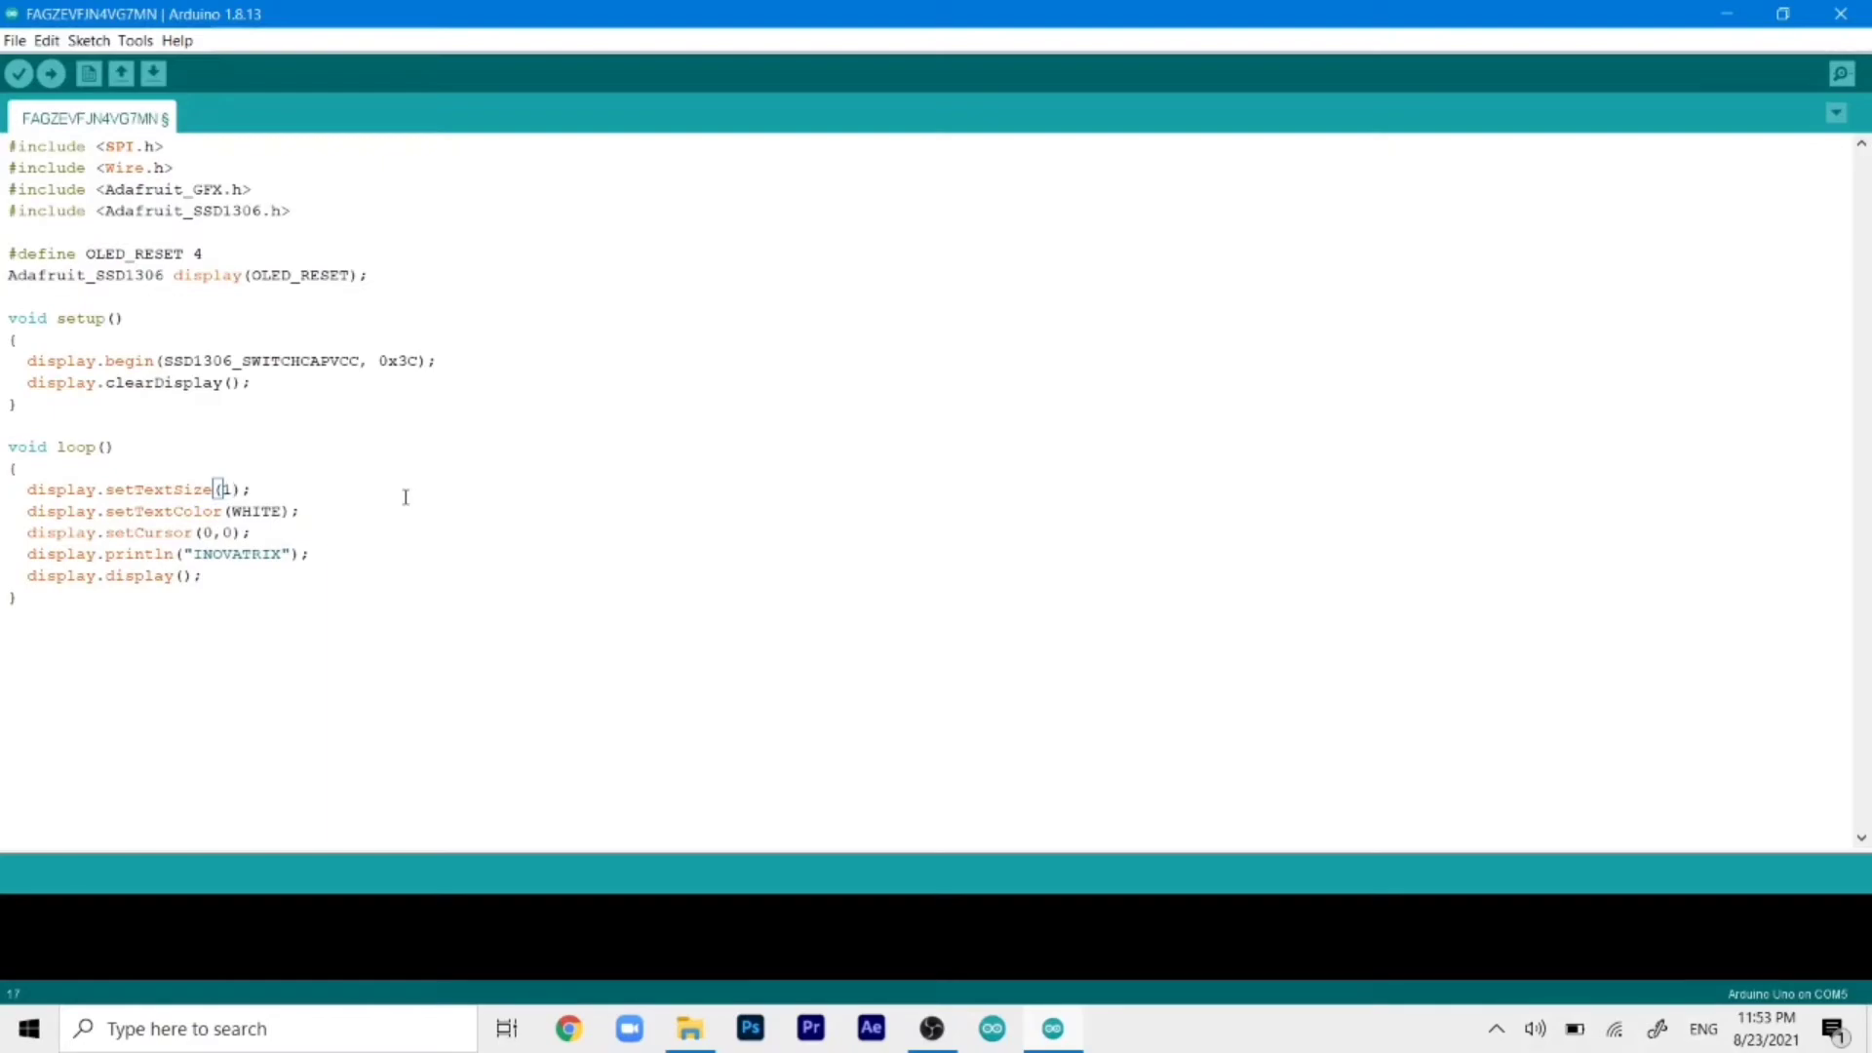
left_click(255, 533)
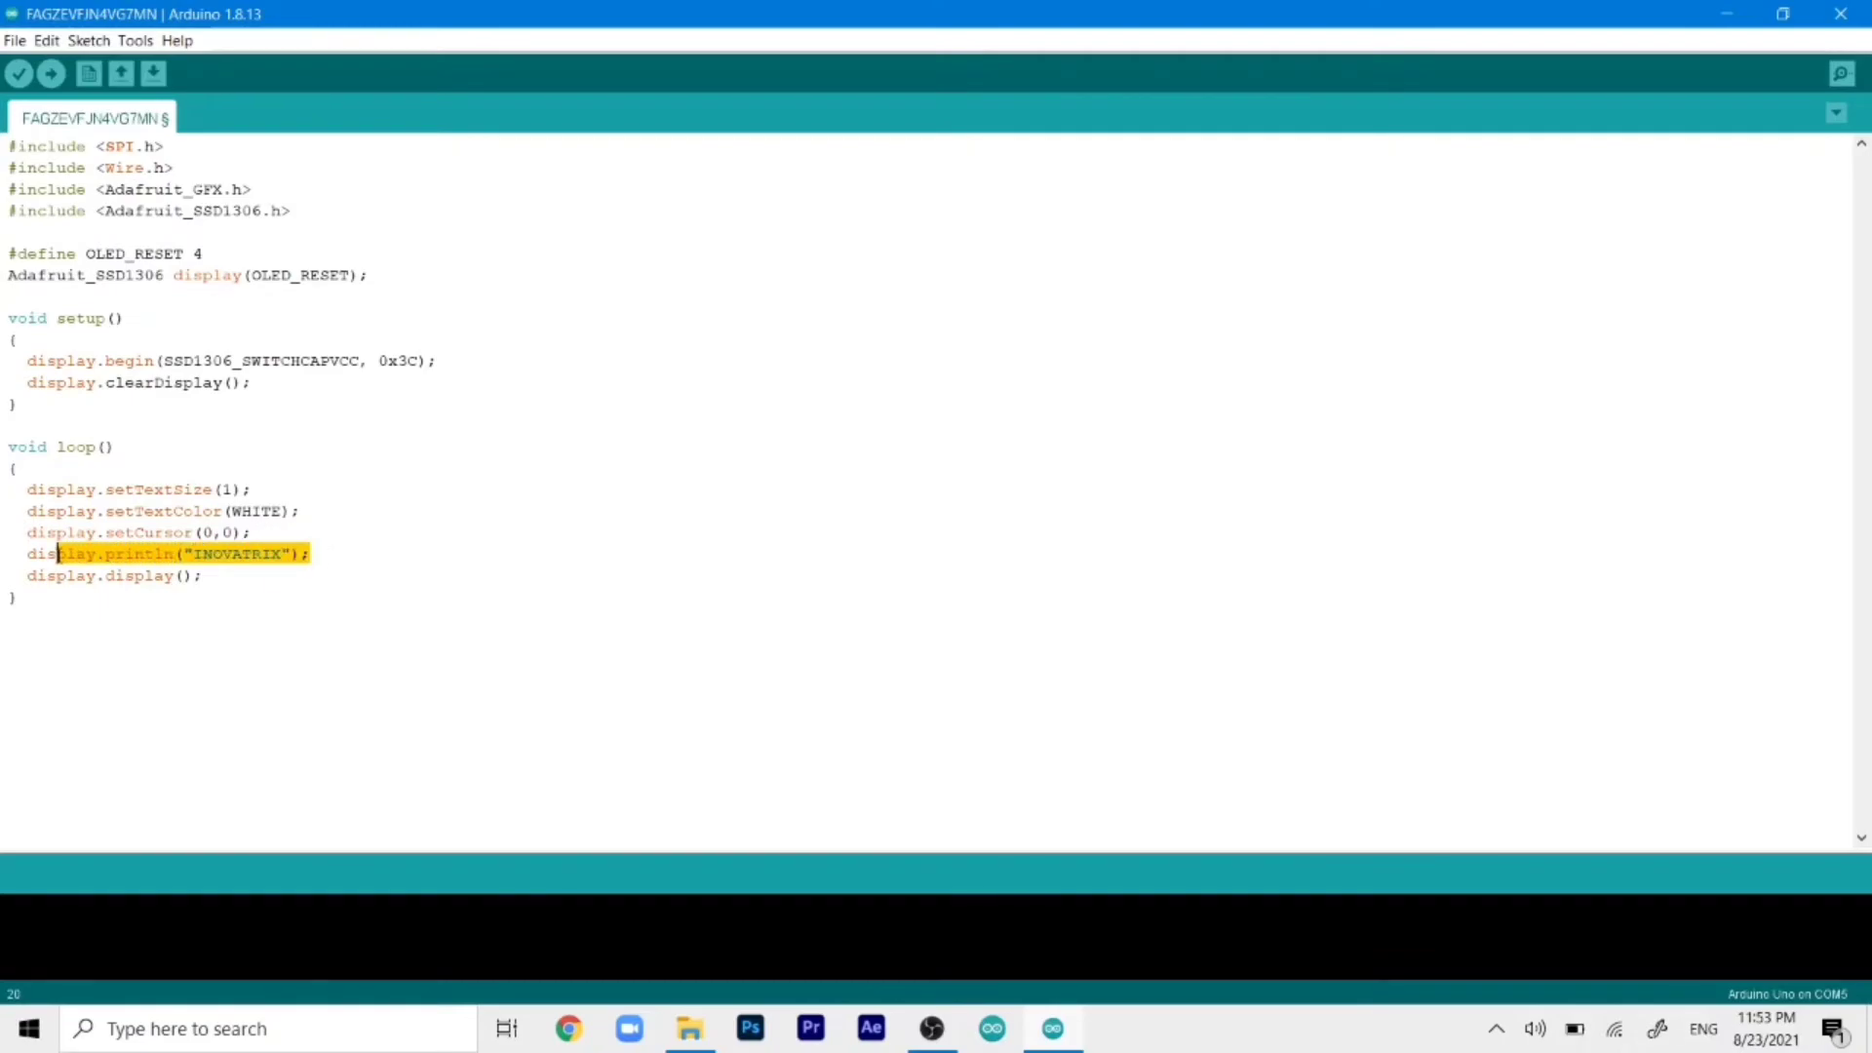
left_click(231, 554)
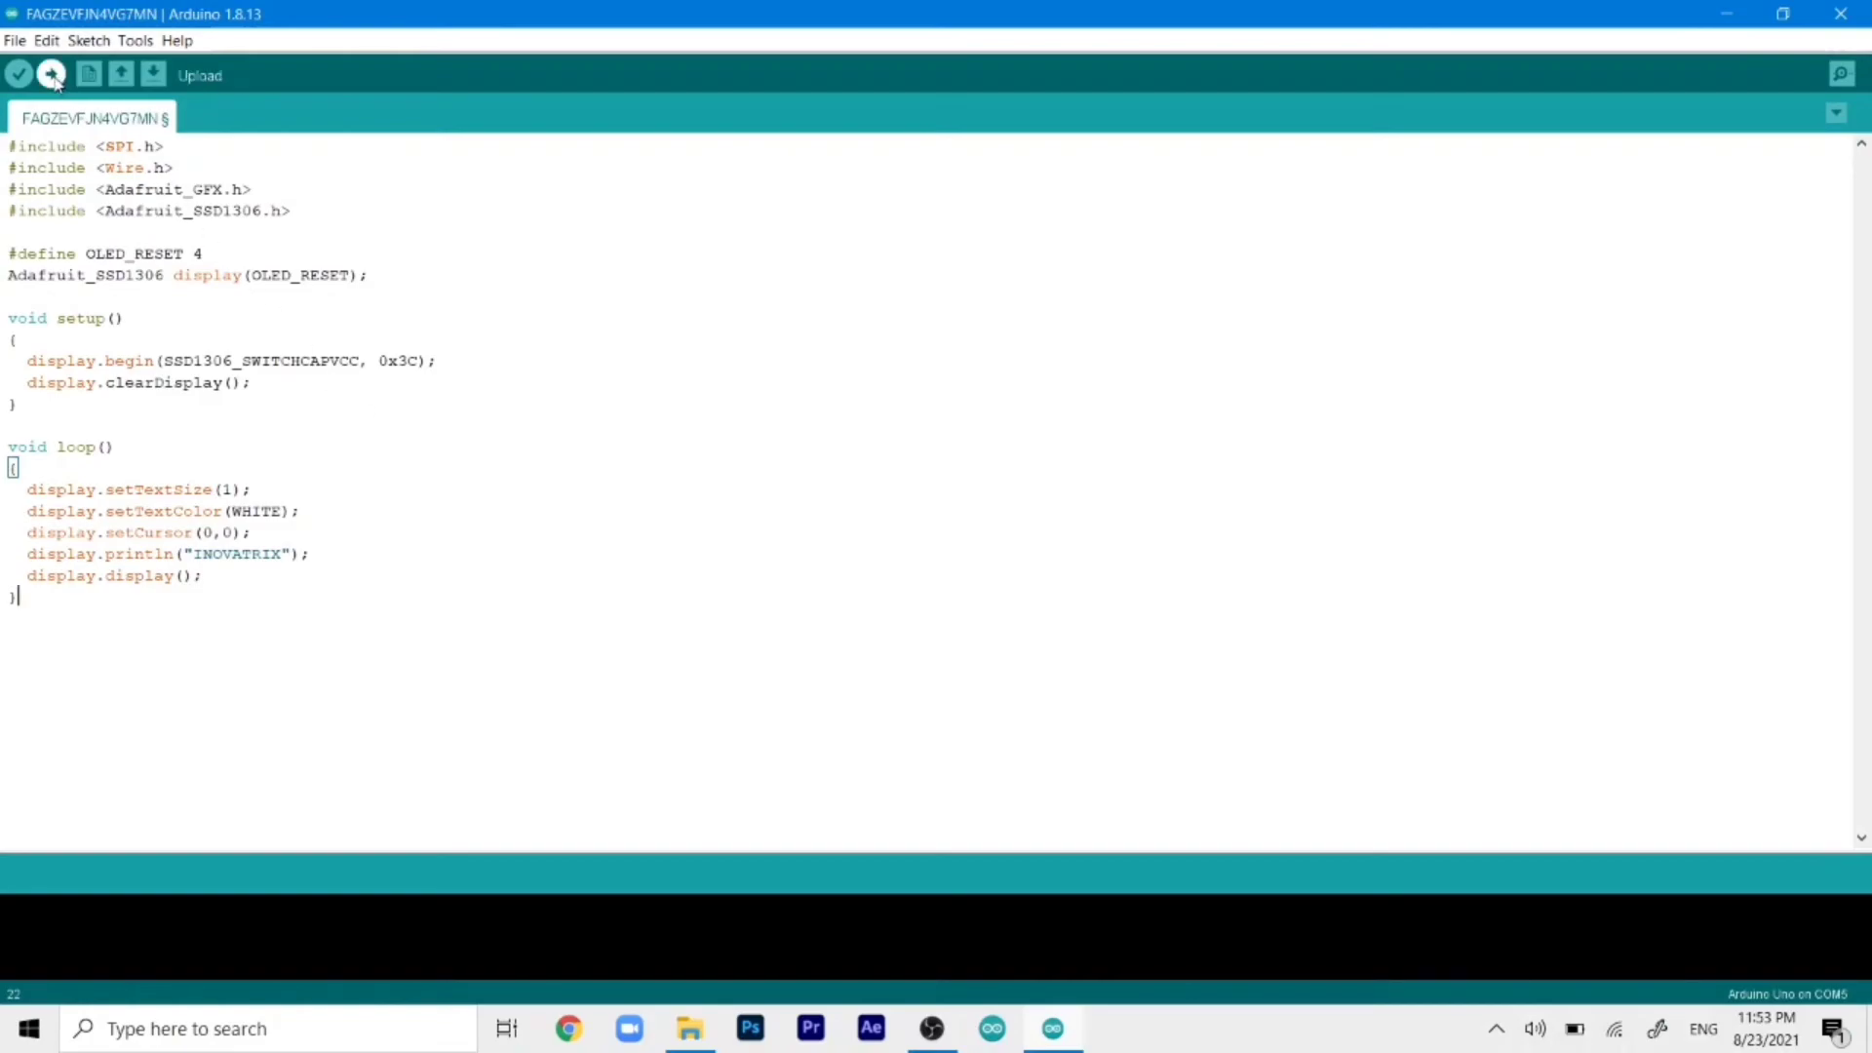
Show the Tools settings listing Board Arduino Uno and Port COM5
left_click(140, 41)
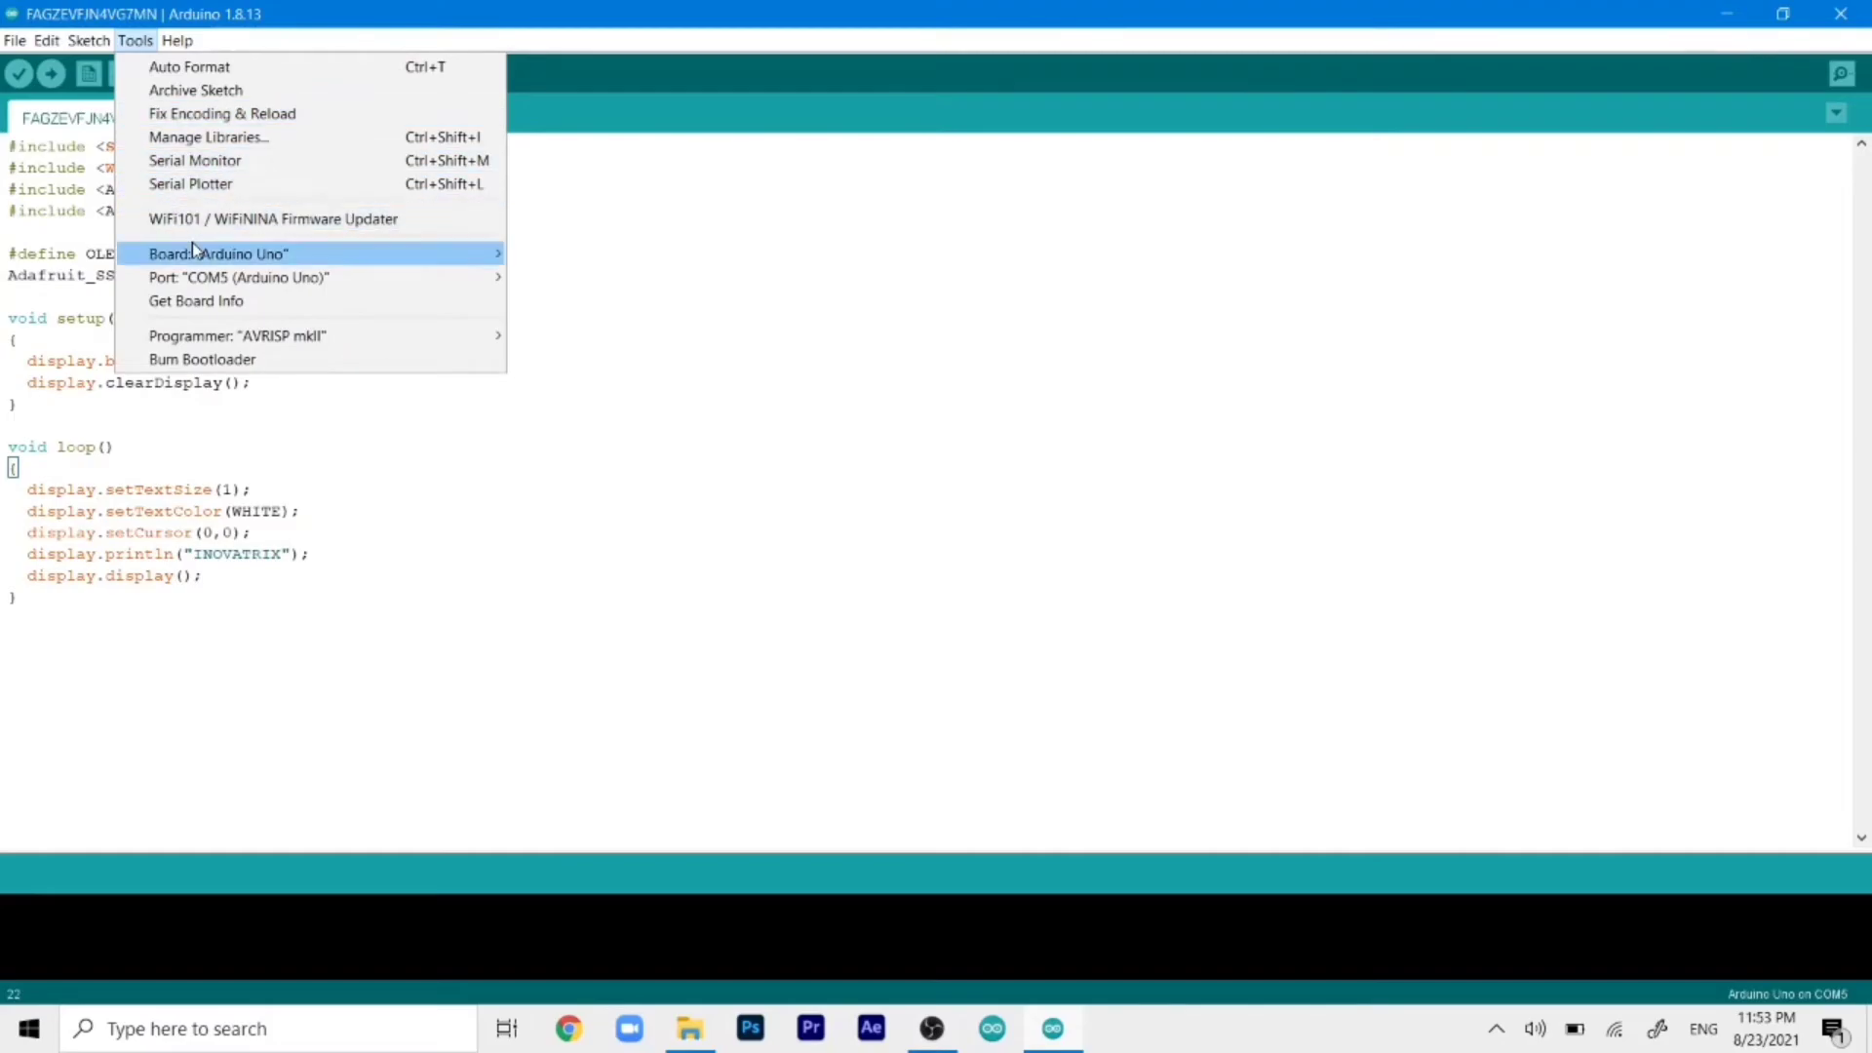
mouse_move(80, 124)
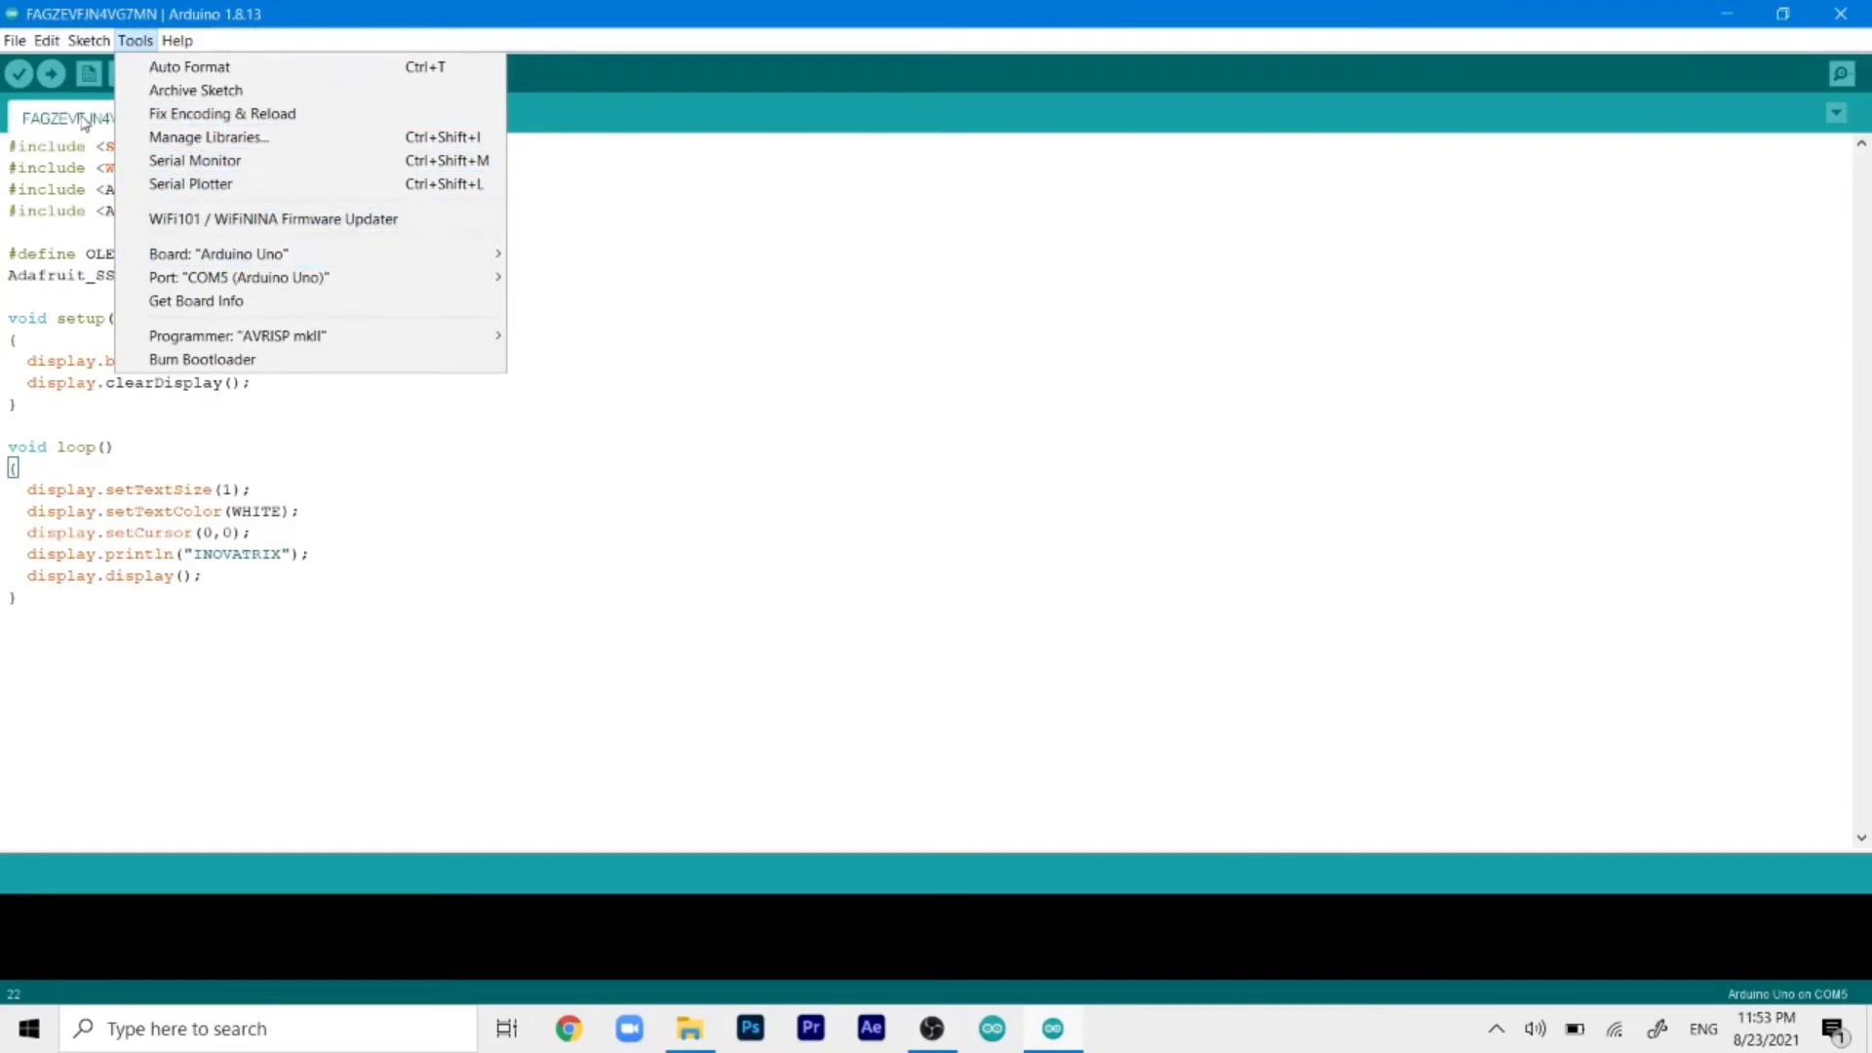